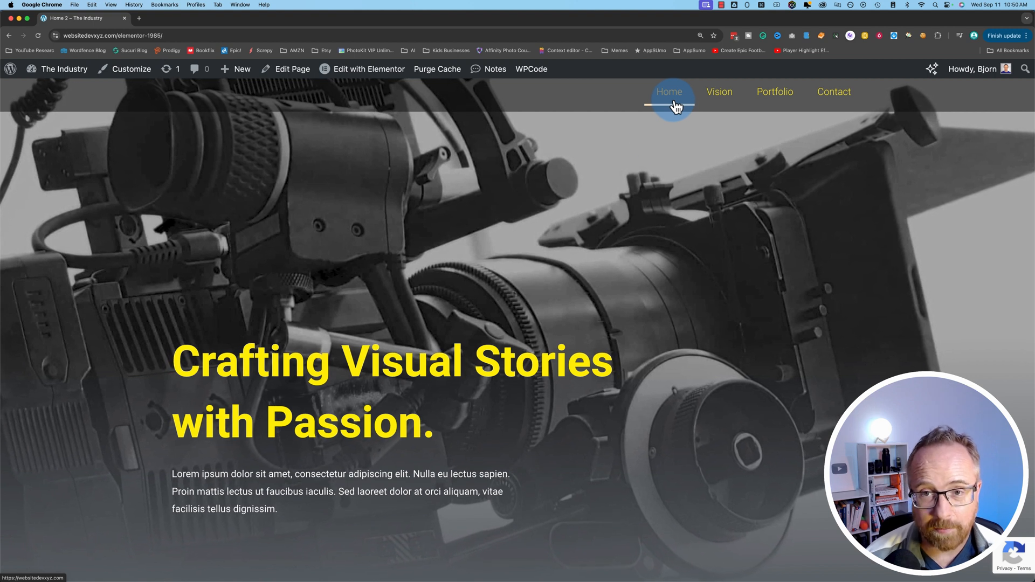
mouse_move(593, 309)
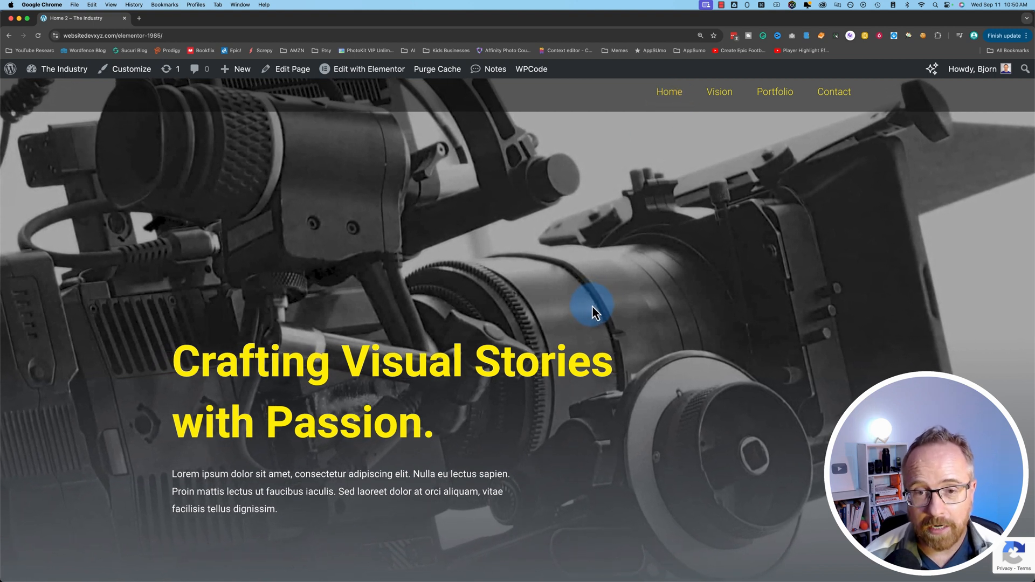
- Open the WordPress admin dashboard in a new tab from the admin bar's site-name menu
scroll(down, 3)
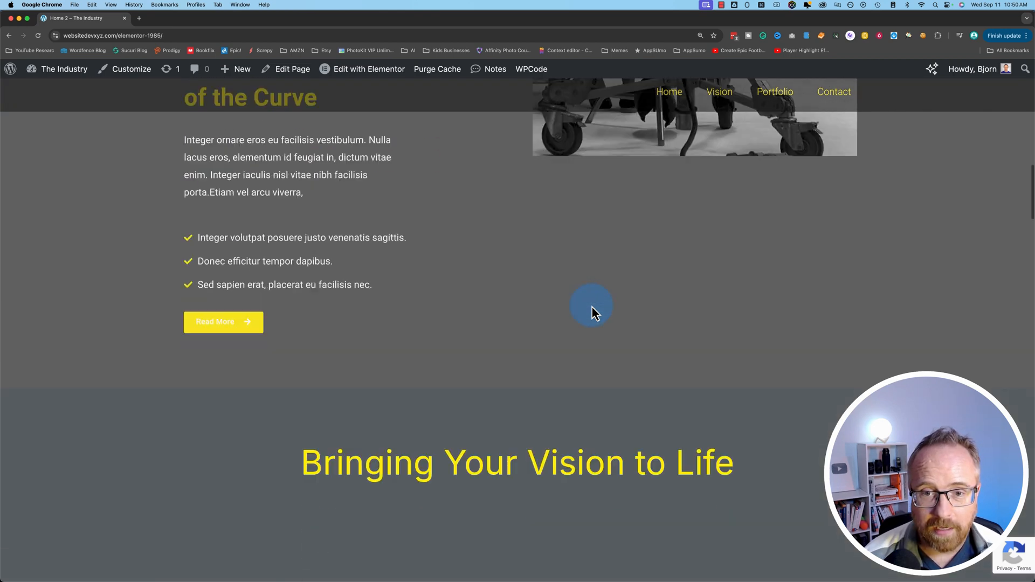
scroll(down, 3)
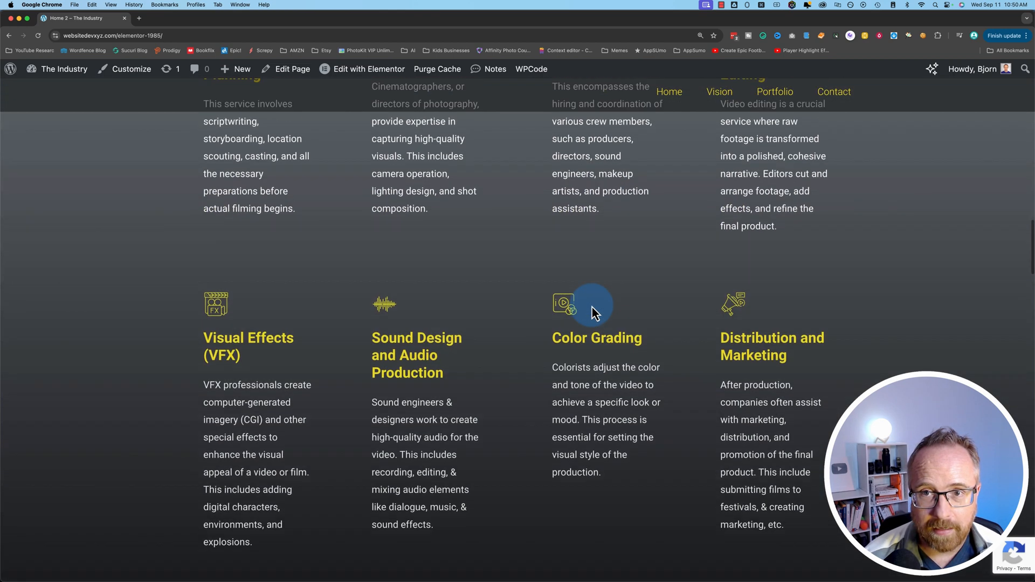
scroll(down, 3)
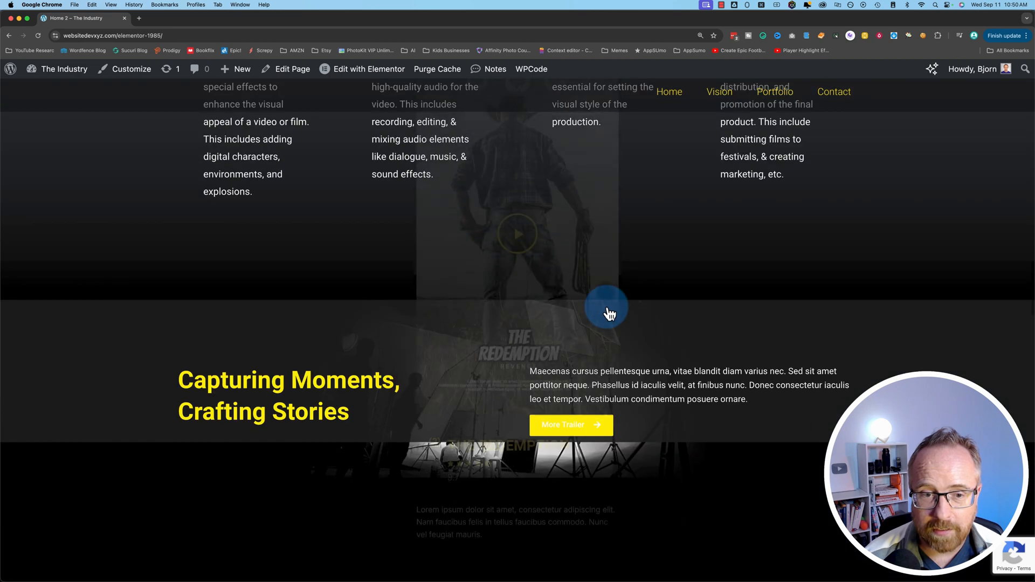
scroll(down, 3)
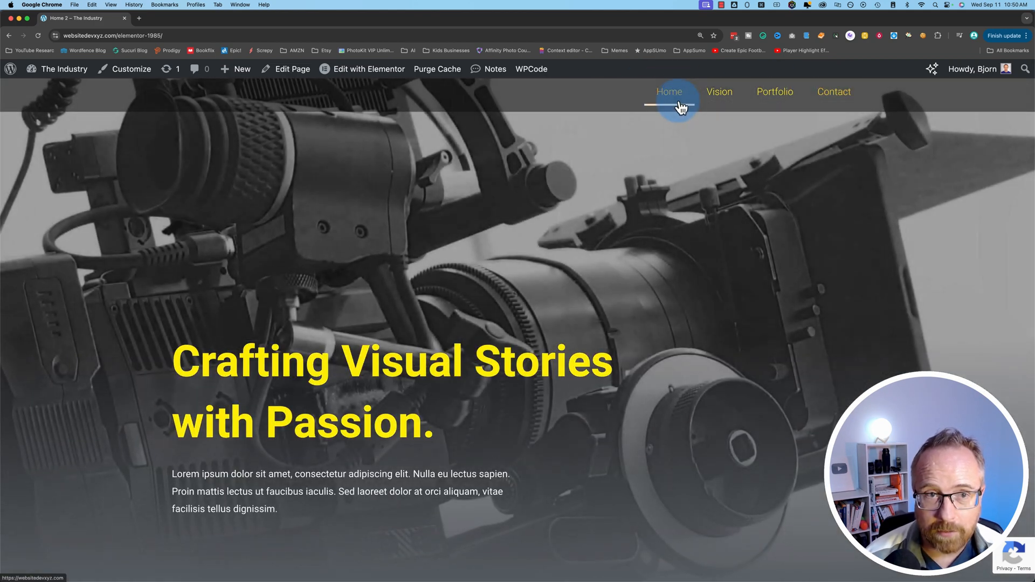
click(65, 69)
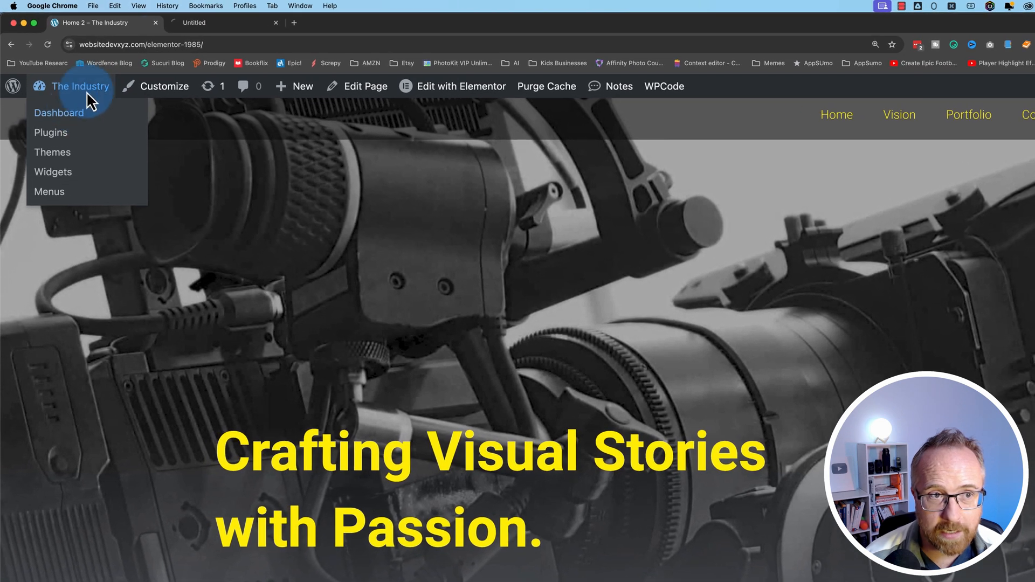
click(59, 113)
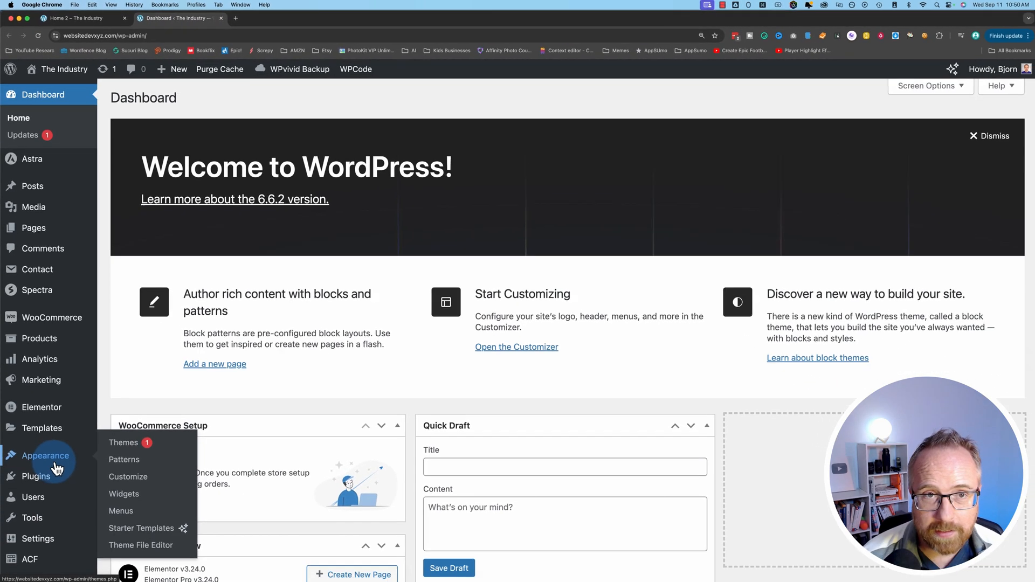
scroll(down, 3)
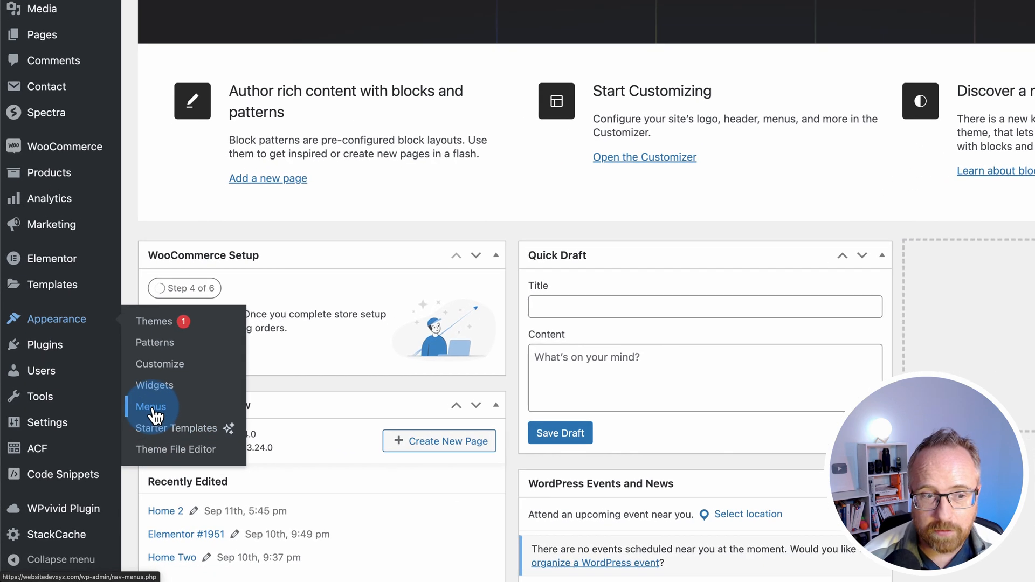
- In Menus, add the Home 2 page and a Vision custom link to Main Nav
click(151, 407)
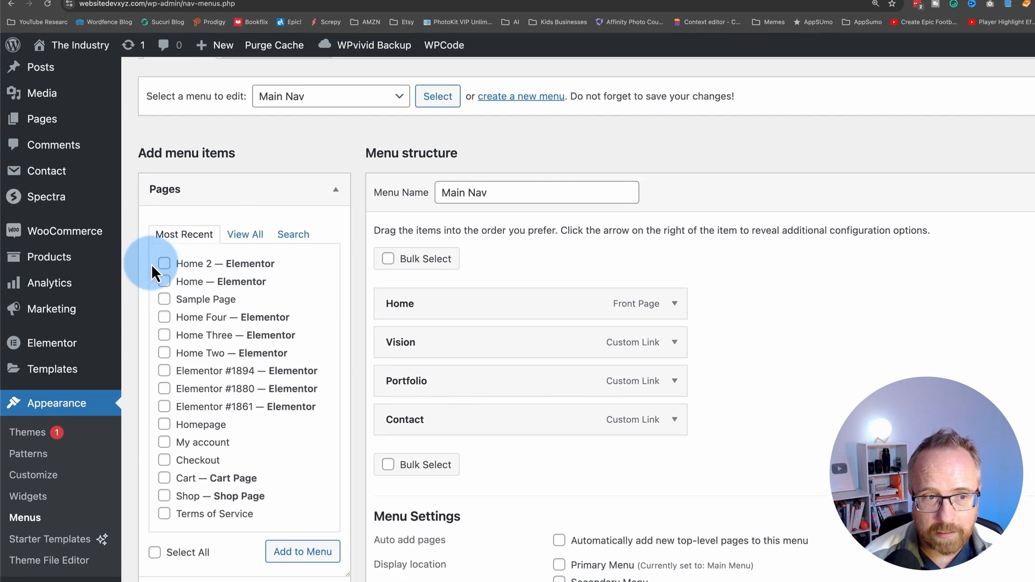
click(165, 264)
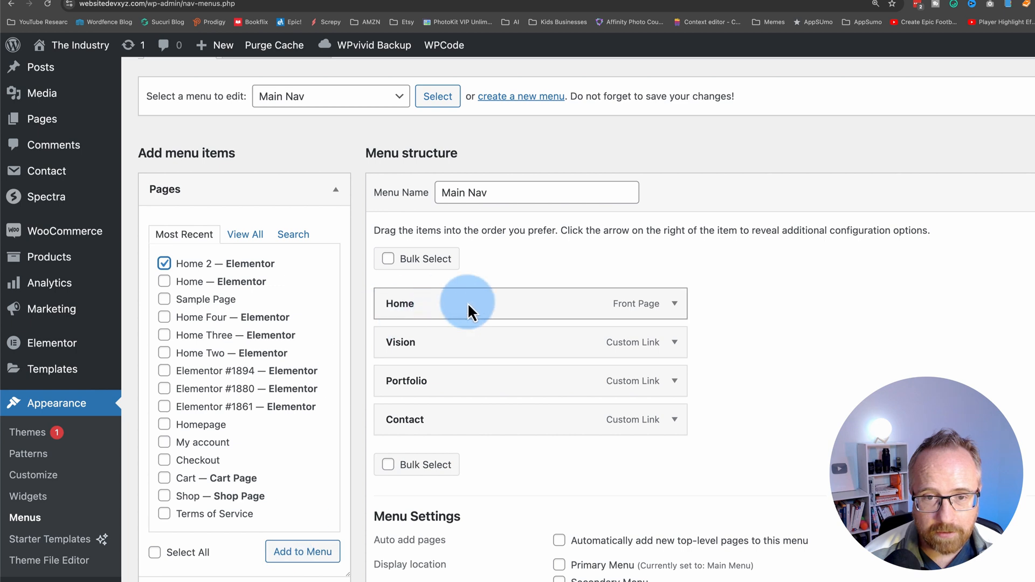
scroll(down, 3)
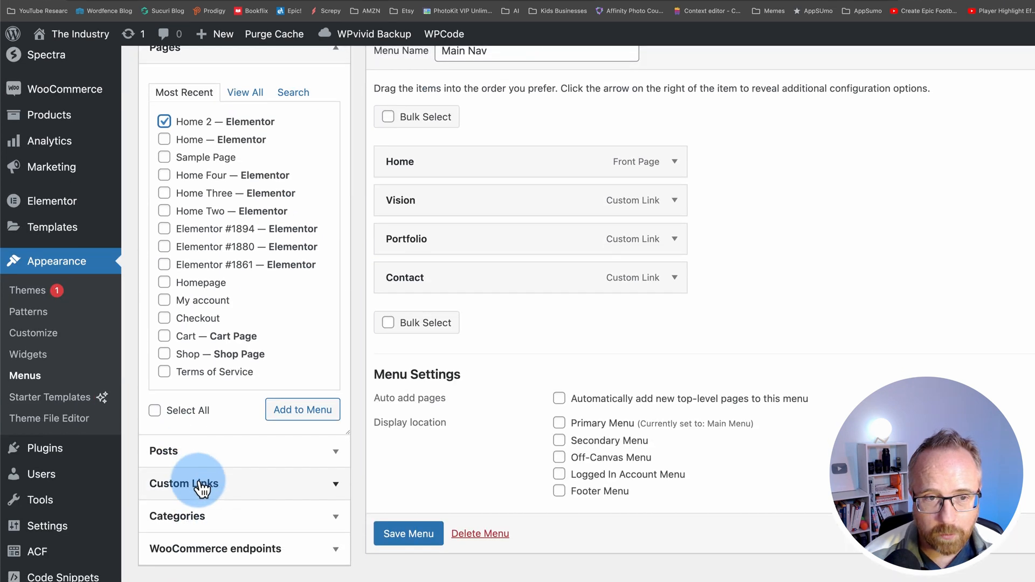
click(193, 484)
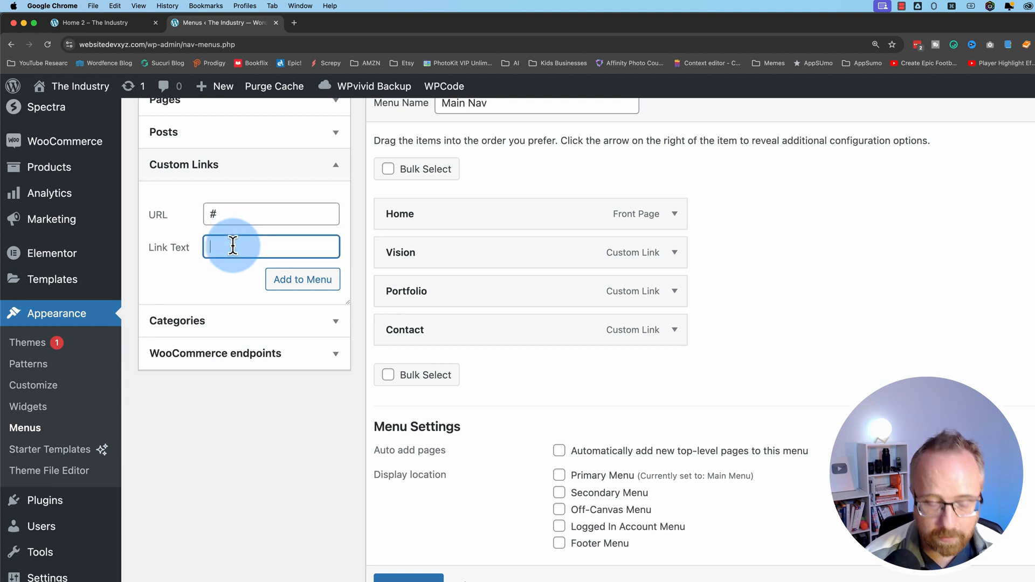
text(Vision)
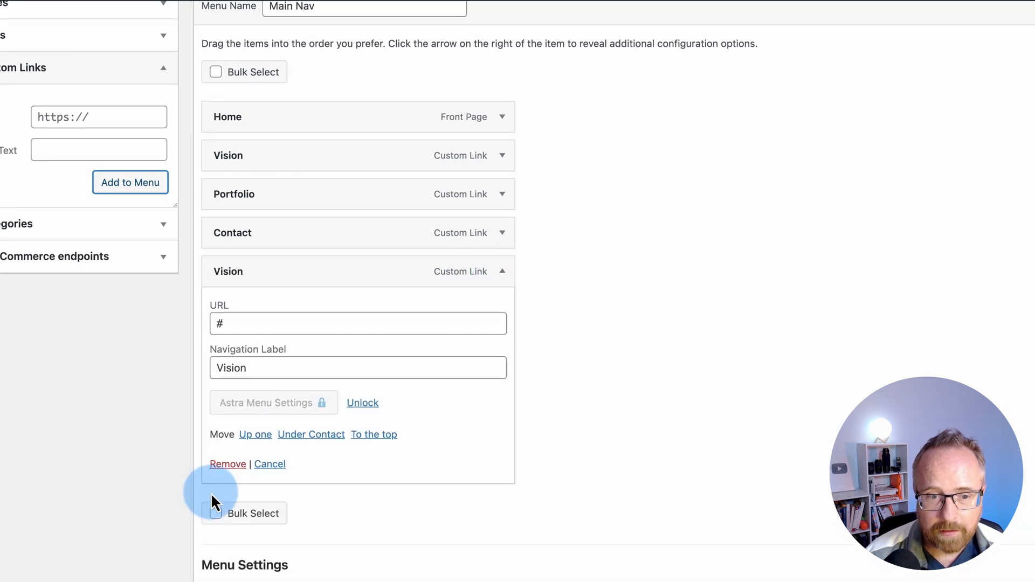
- Remove the duplicate Vision link, check the Vision and Contact URLs, and save the menu
click(502, 256)
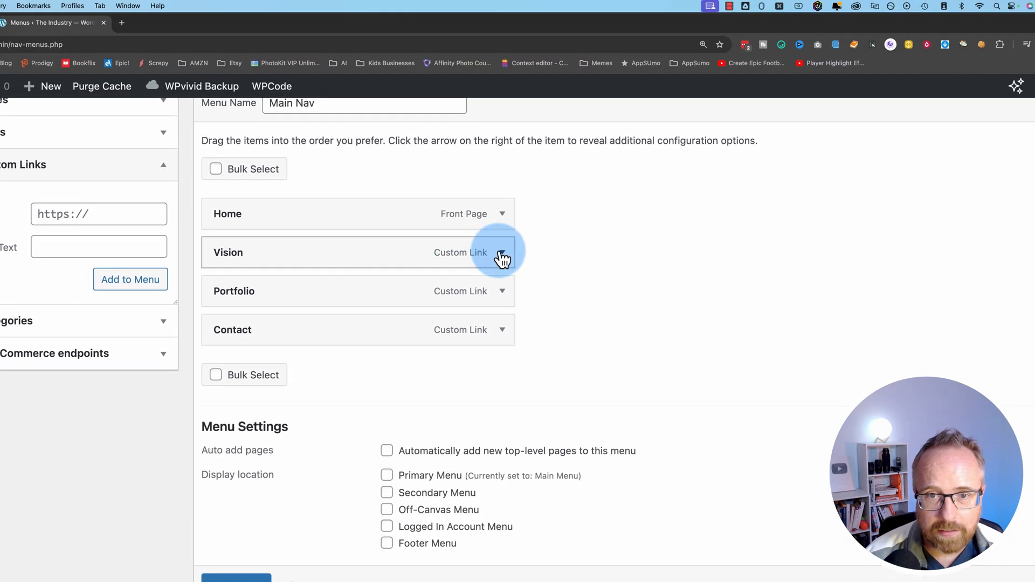
click(501, 252)
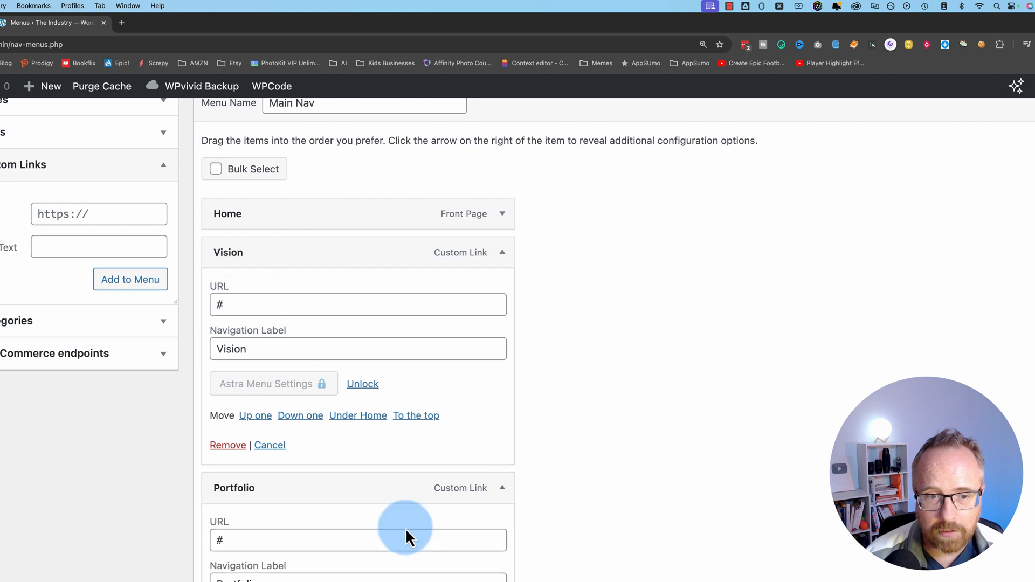
scroll(down, 3)
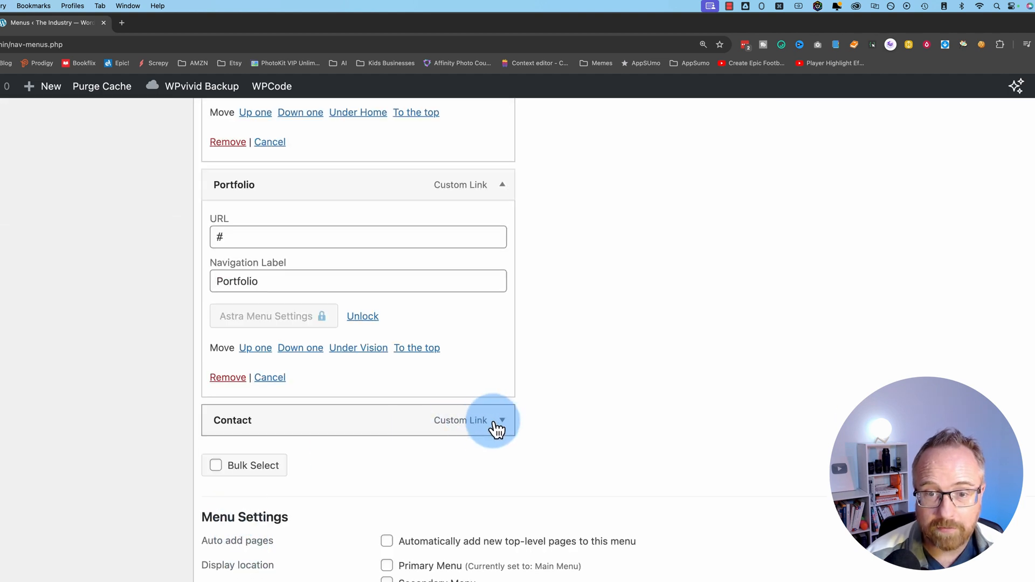
click(501, 420)
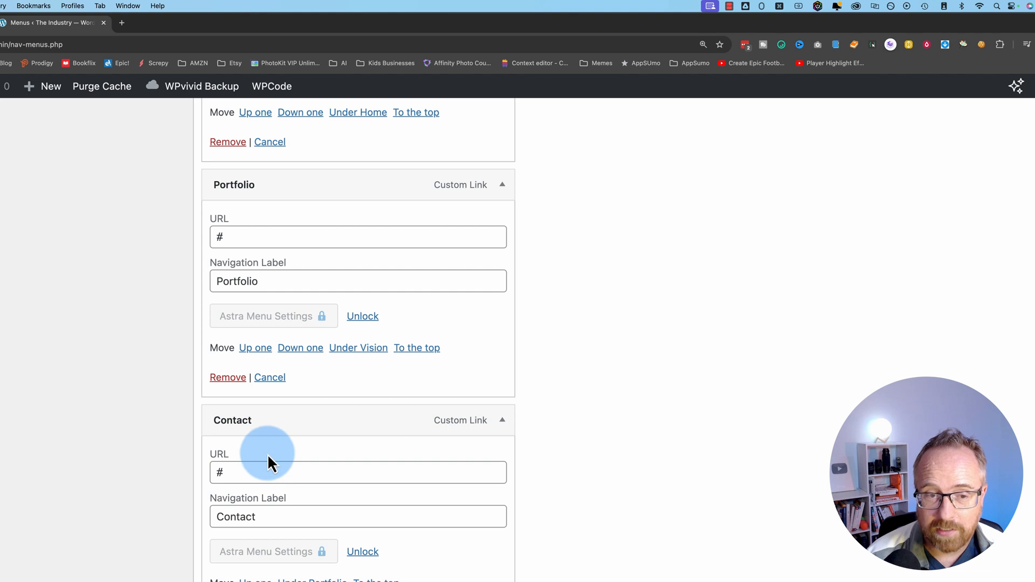
scroll(down, 3)
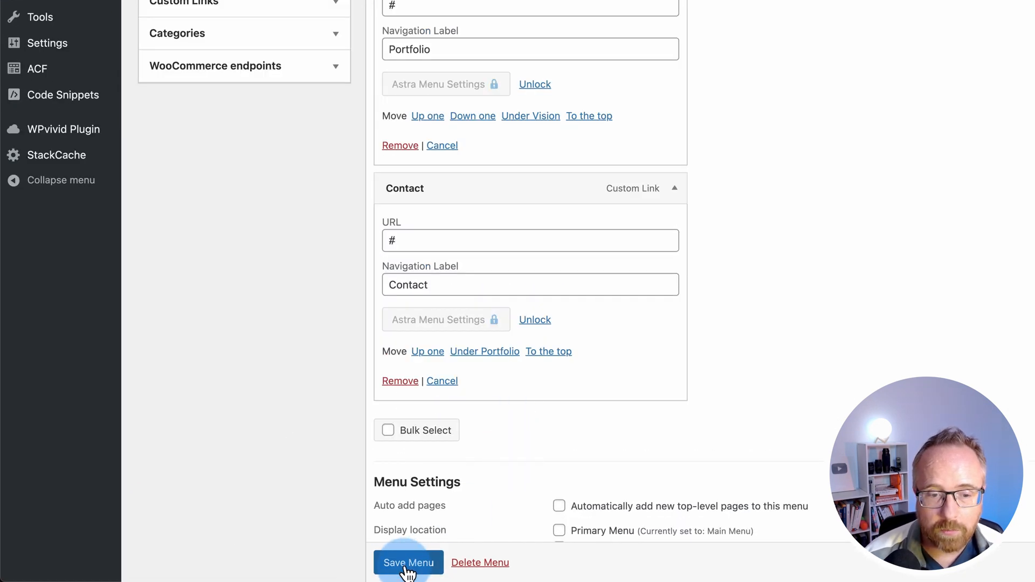
click(408, 562)
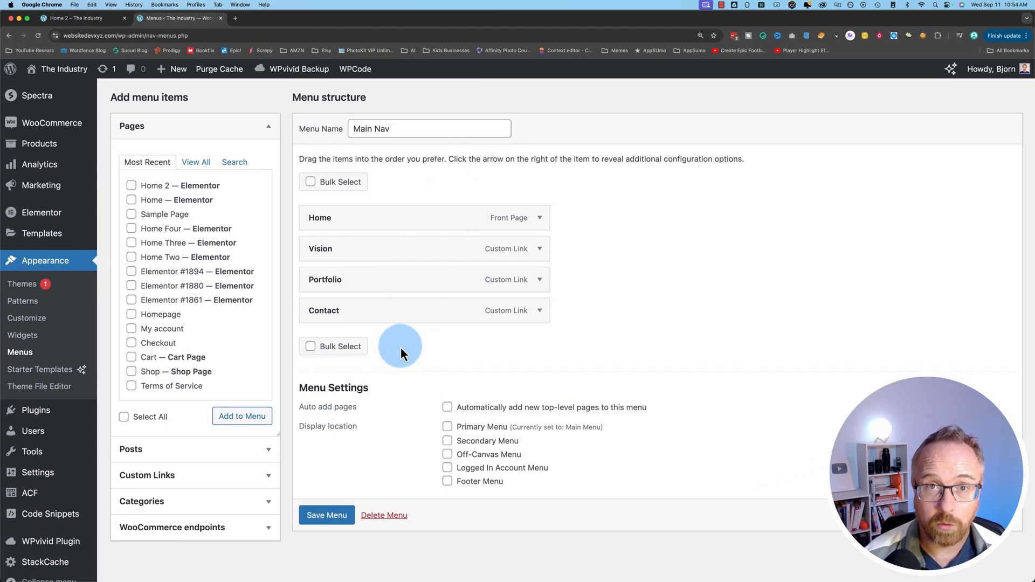
mouse_move(291, 363)
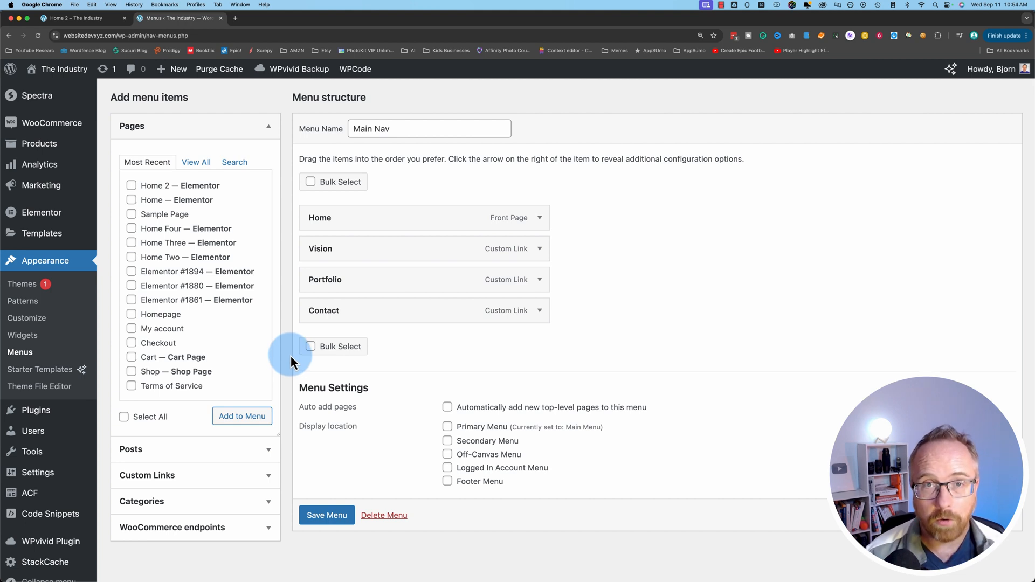
mouse_move(294, 364)
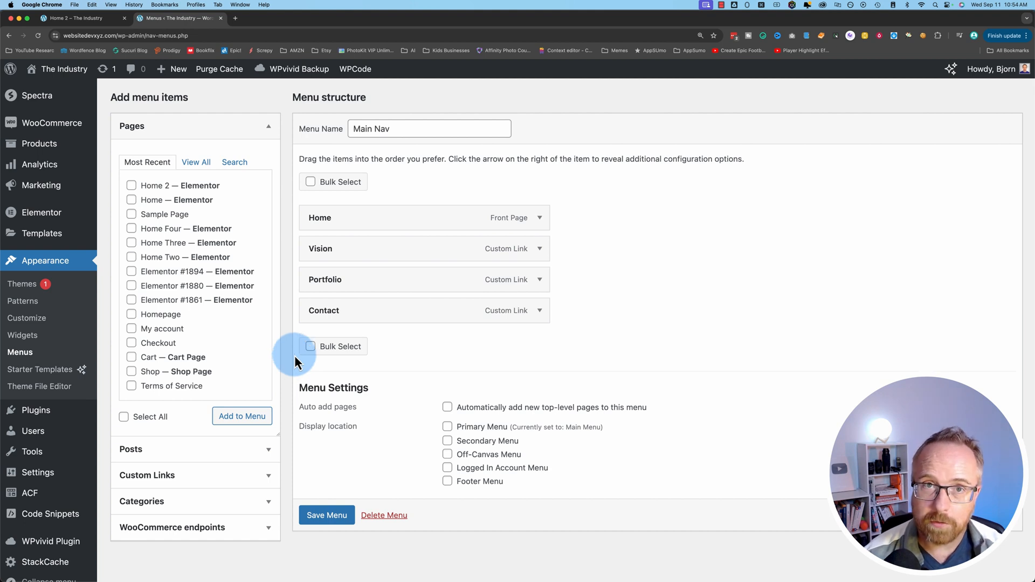
mouse_move(380, 288)
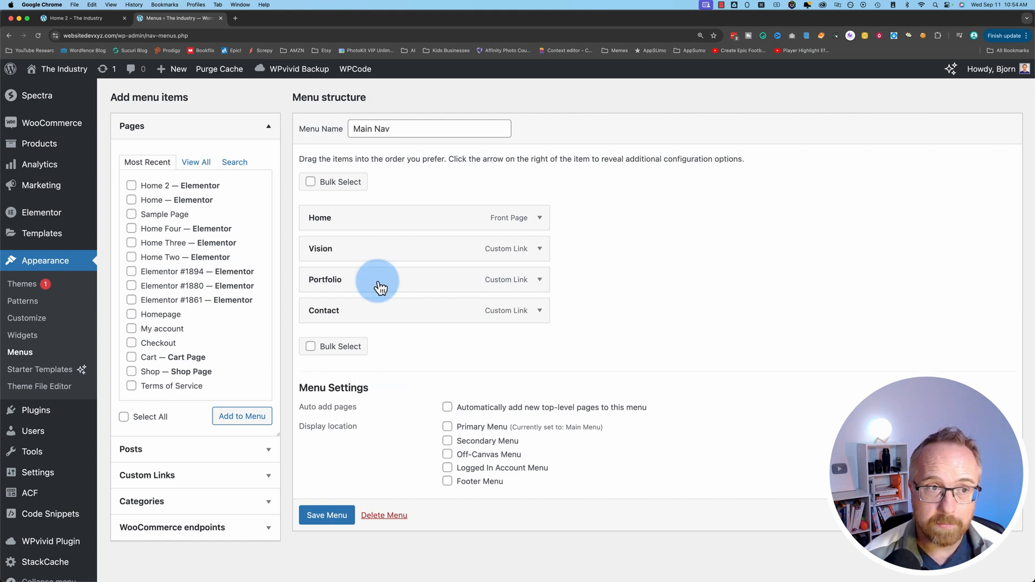
- Save Main Nav with its Home, Vision, Portfolio and Contact links
click(327, 515)
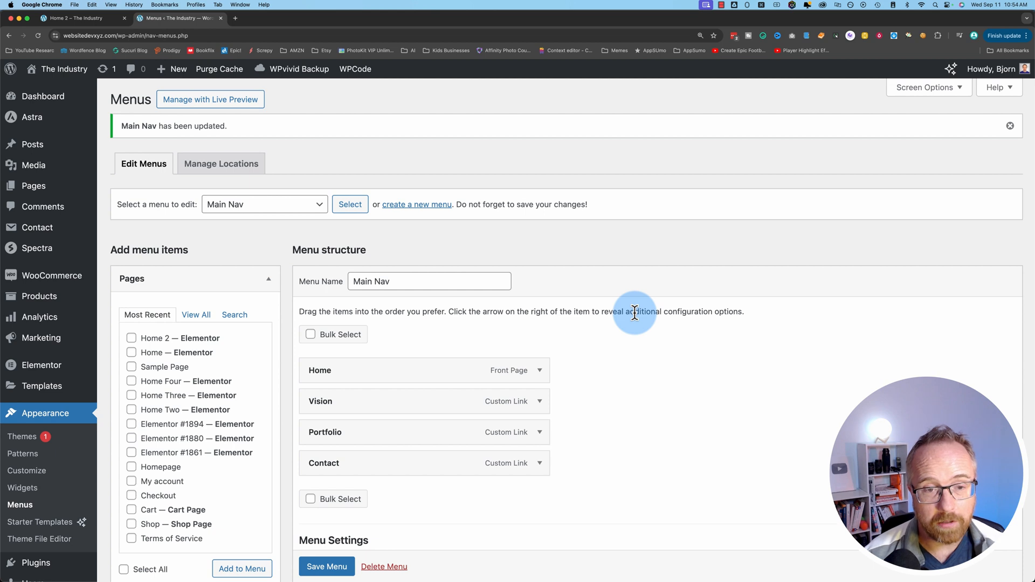
- Switch to the Home 2 browser tab to see the new header menu
scroll(down, 3)
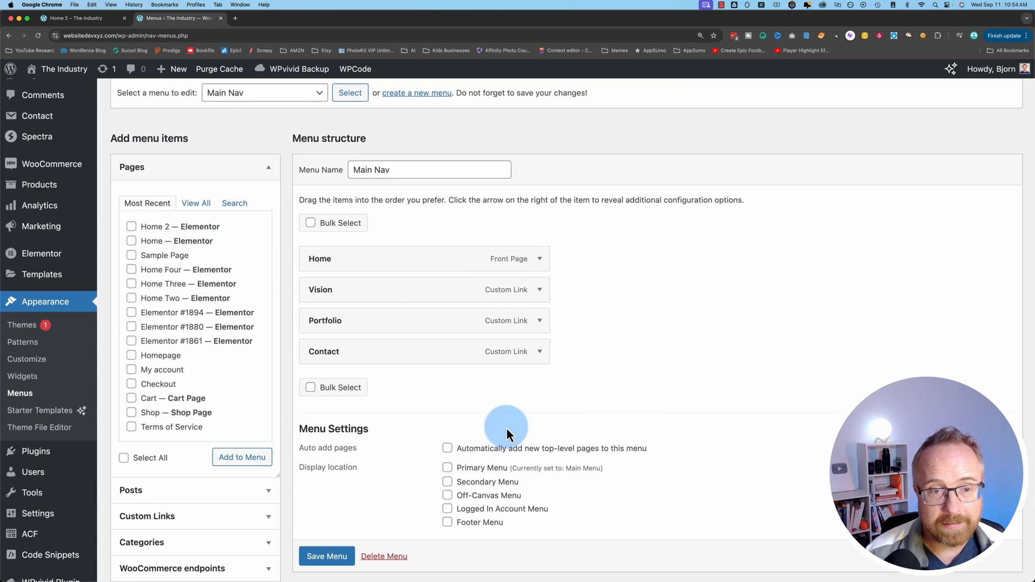
click(77, 18)
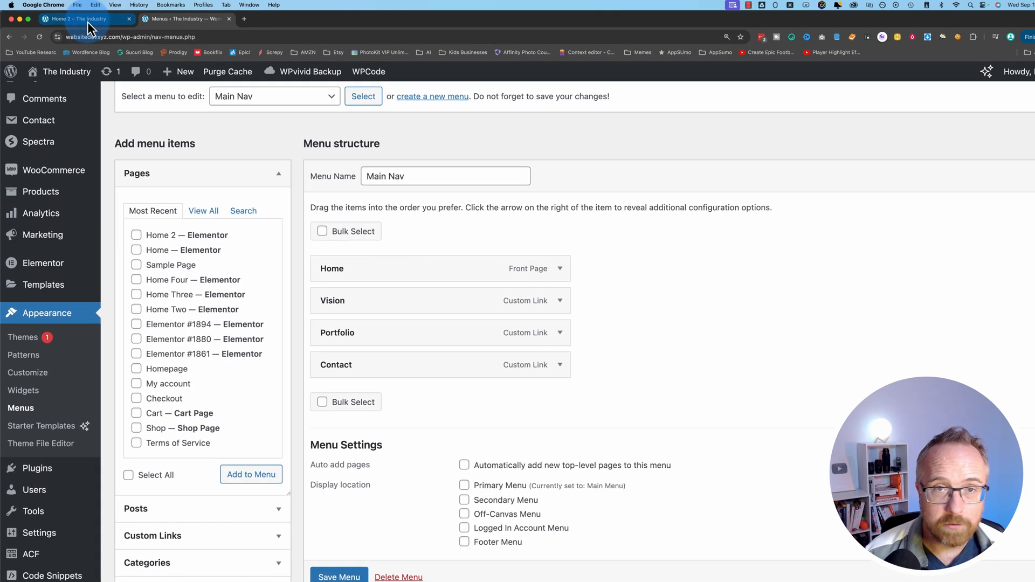
click(80, 23)
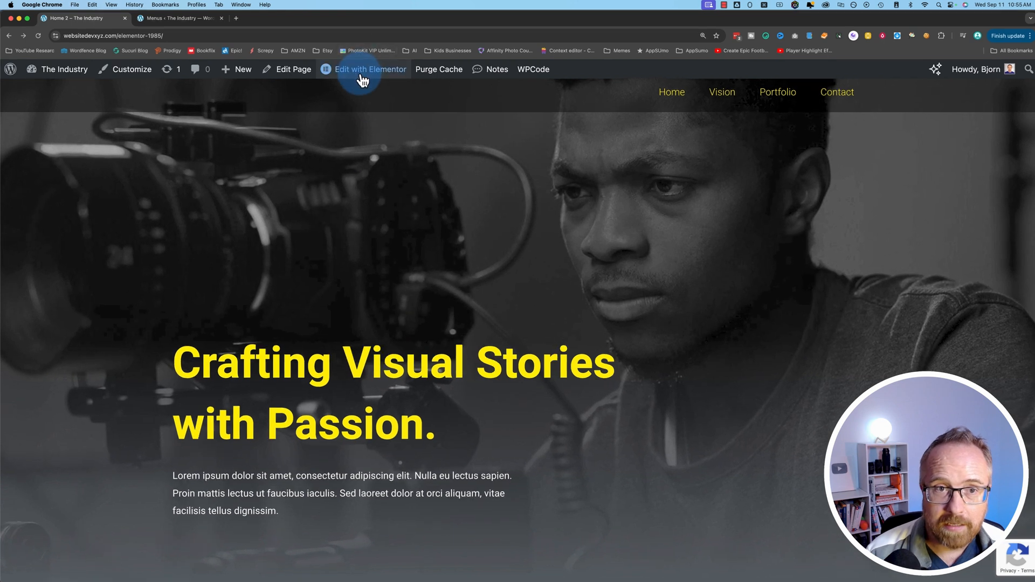
- Open Home 2 in Elementor and scroll down toward the Vision section
click(363, 68)
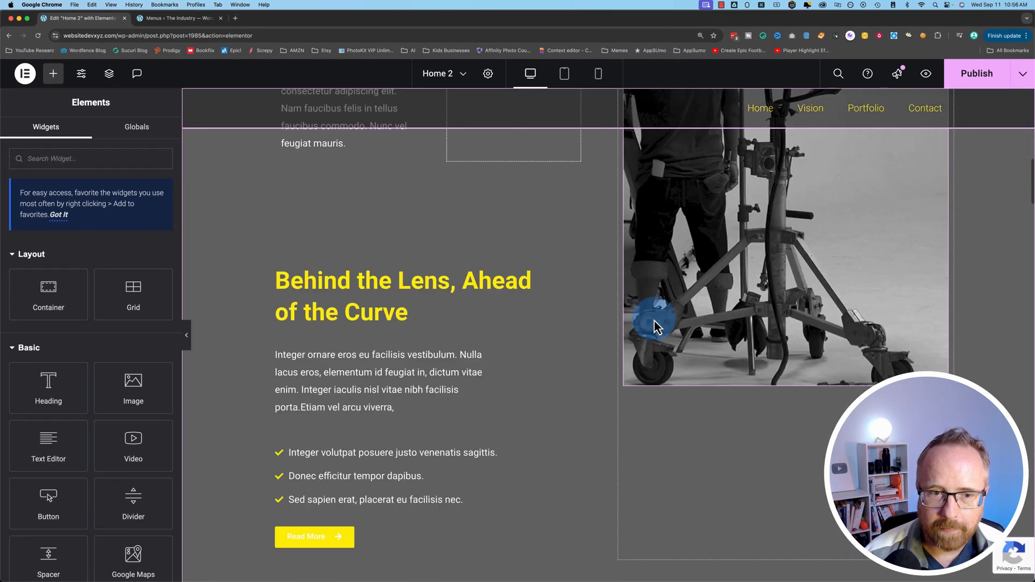
scroll(down, 3)
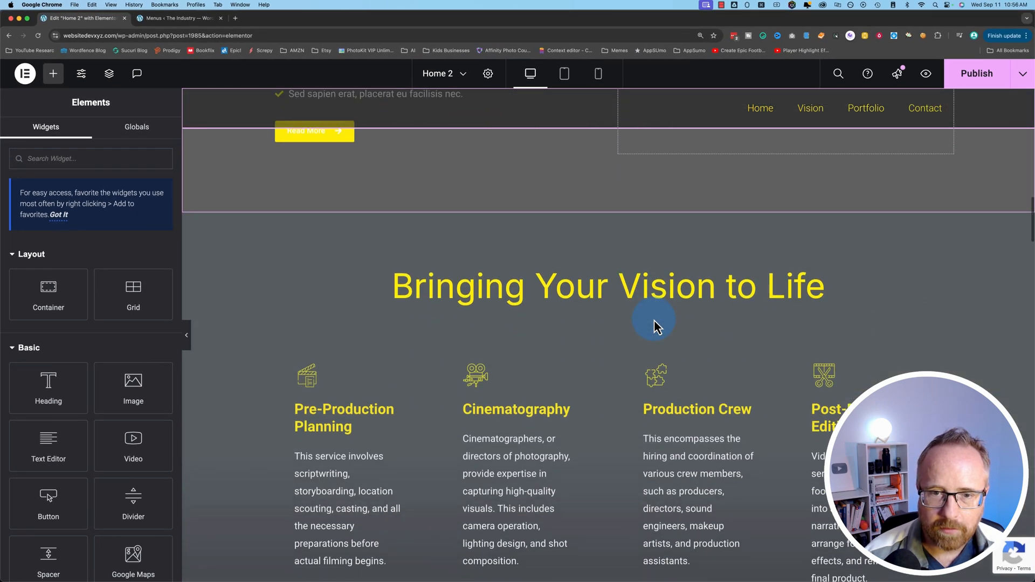
scroll(down, 3)
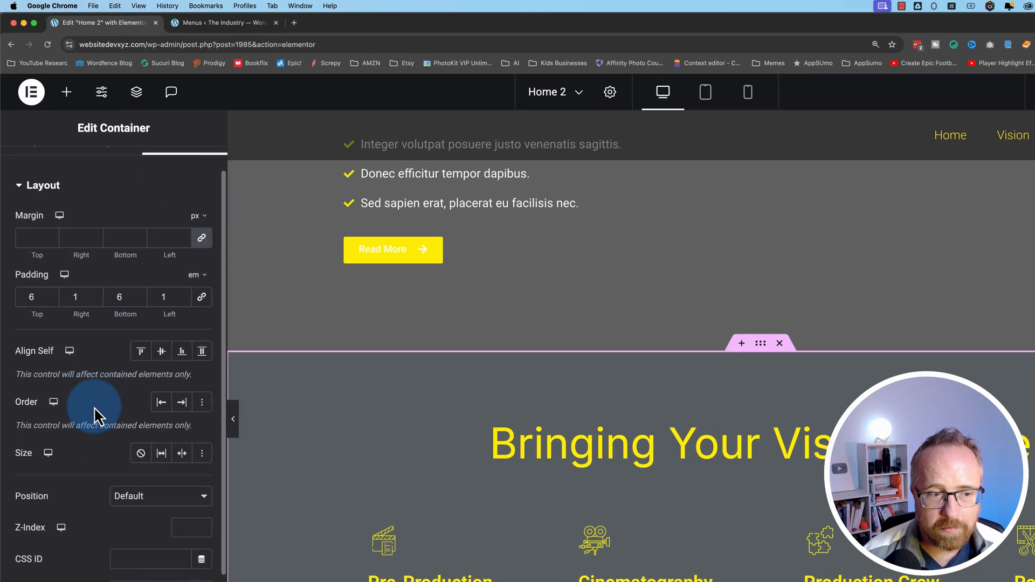
- Enter 'vision' as the CSS ID of the Bringing Your Vision to Life container
scroll(down, 3)
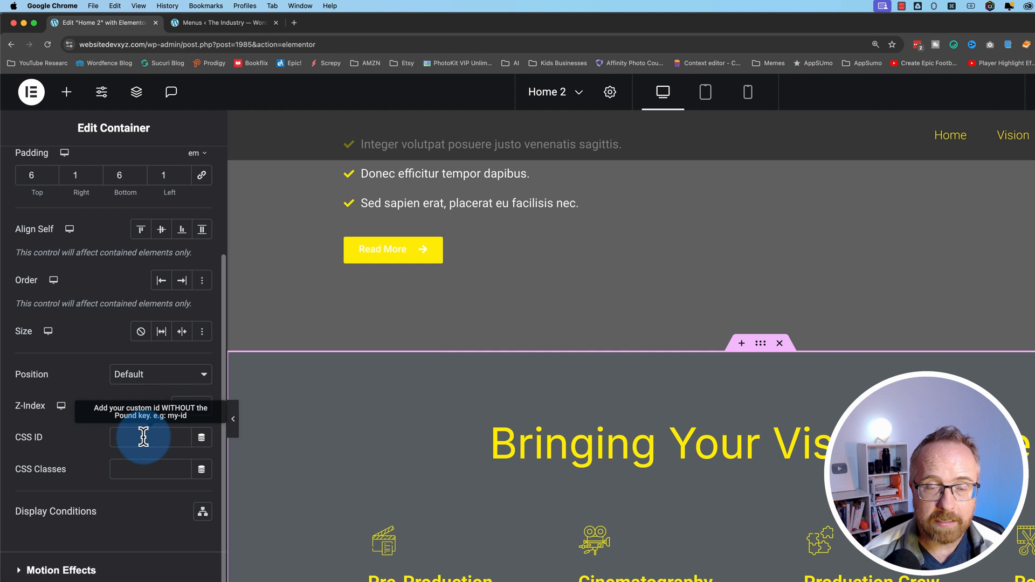
mouse_move(142, 469)
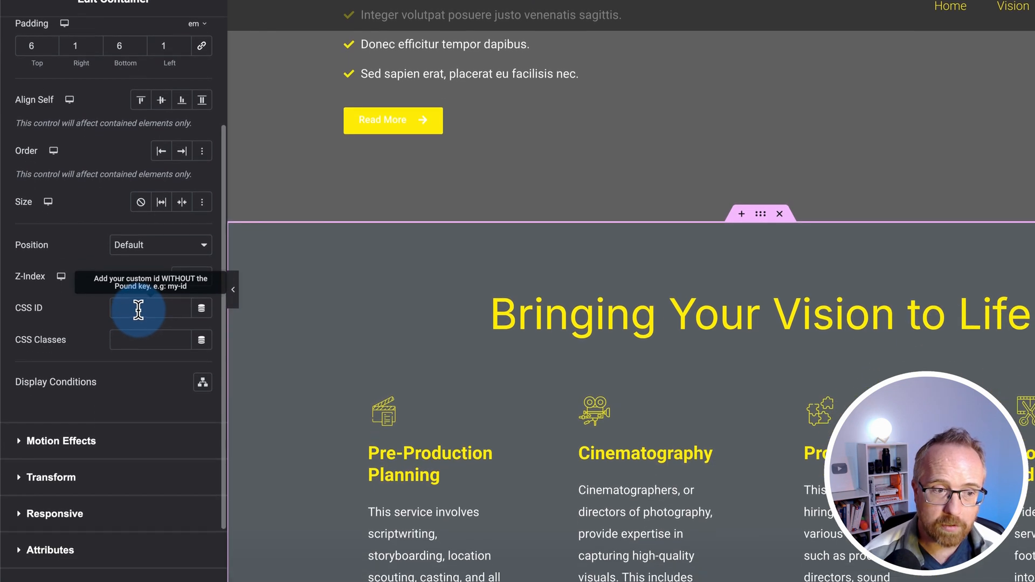
text(vis)
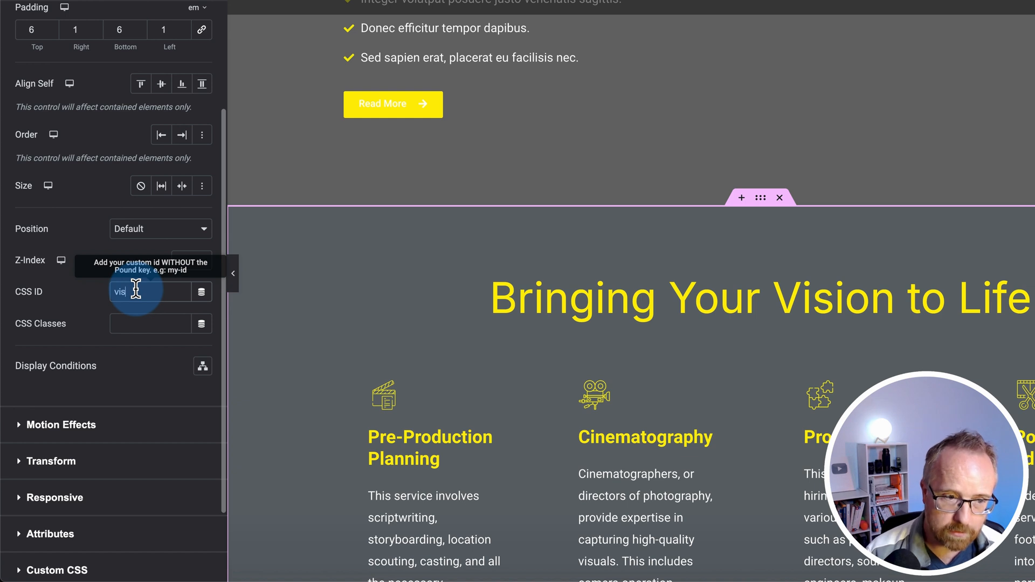
text(vision)
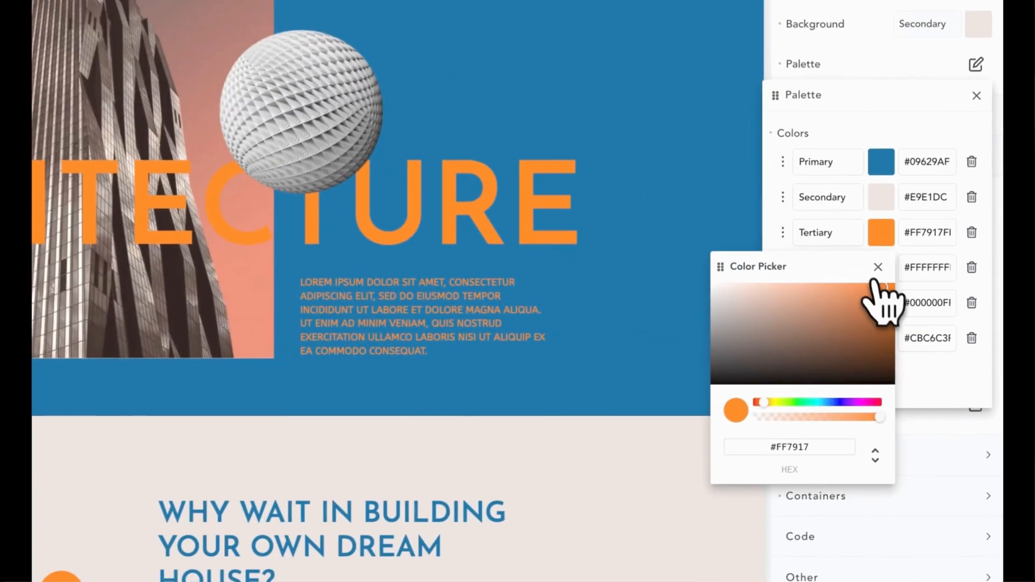
- Close the colour picker and switch the listings loop's List Layout from Grid to Slider
click(749, 301)
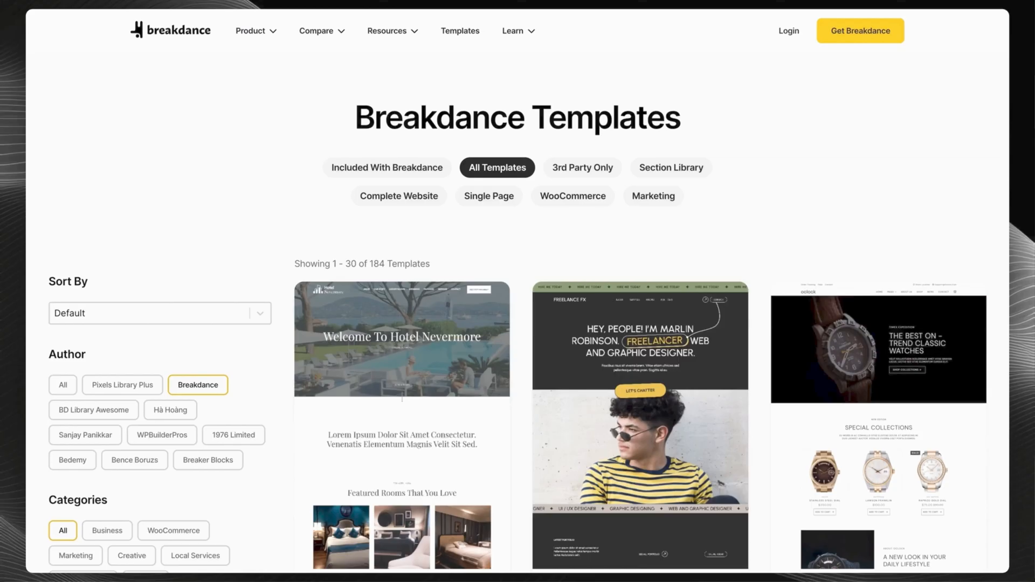
scroll(down, 3)
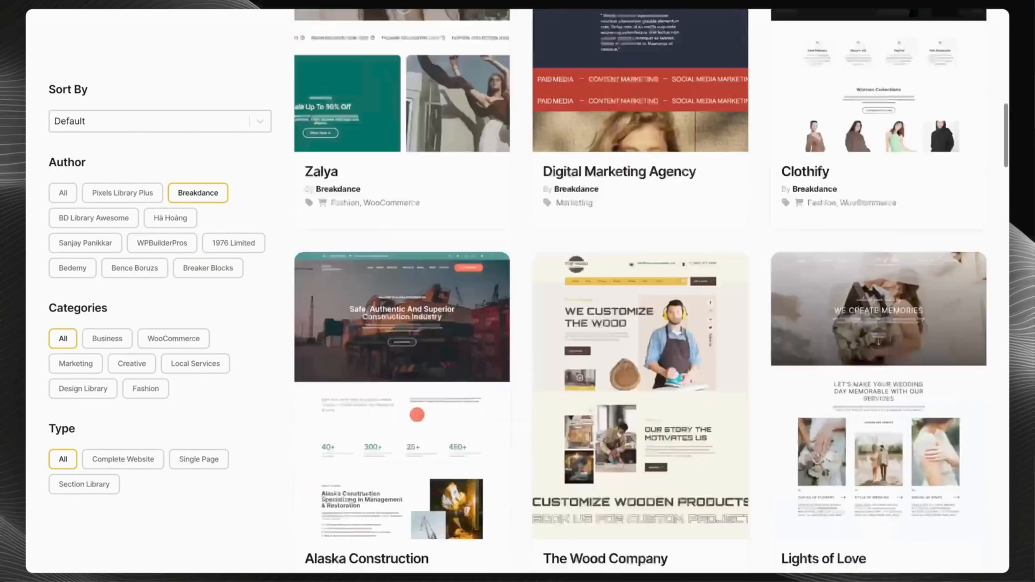
scroll(down, 3)
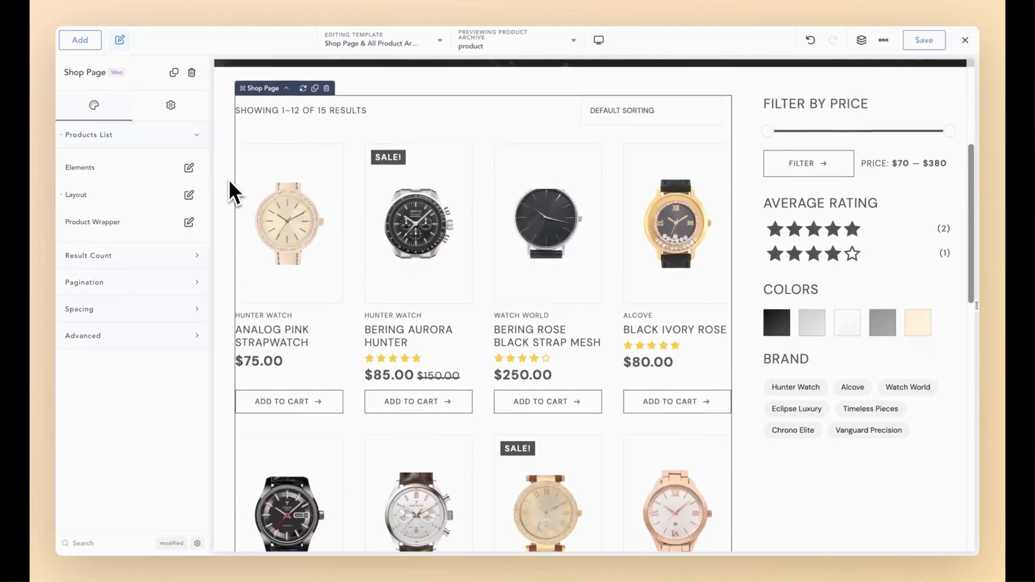
scroll(down, 3)
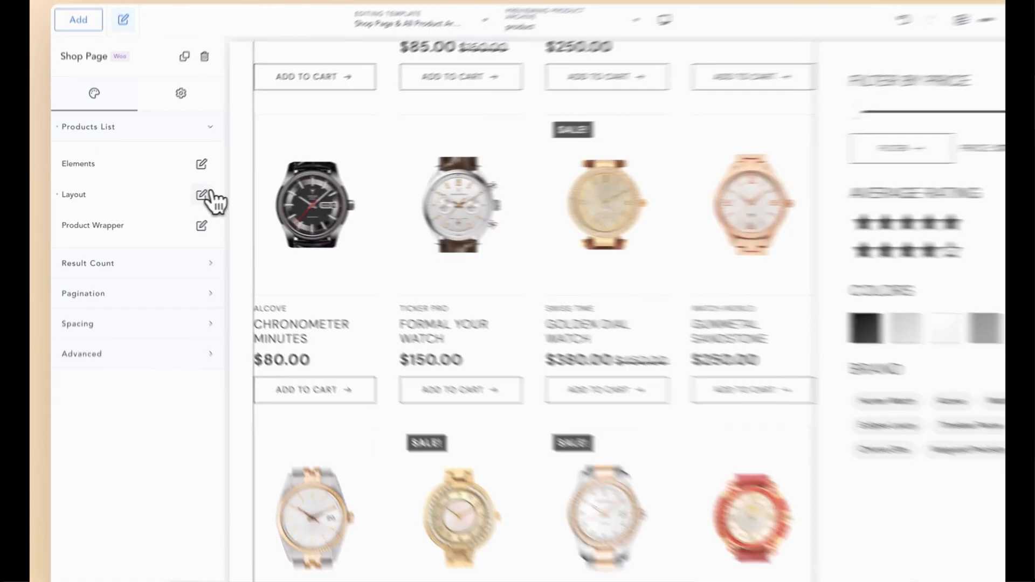
click(201, 197)
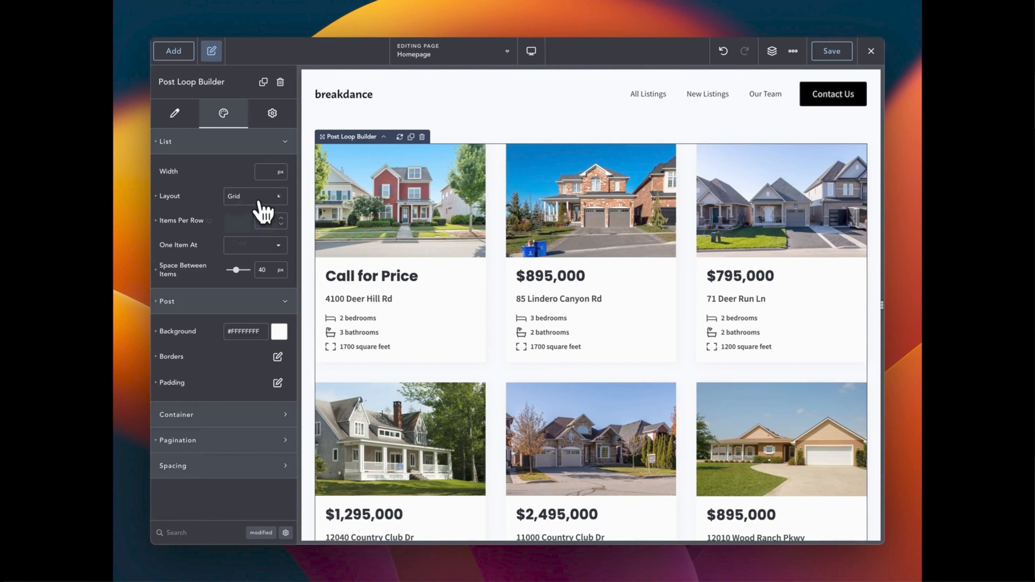
click(255, 196)
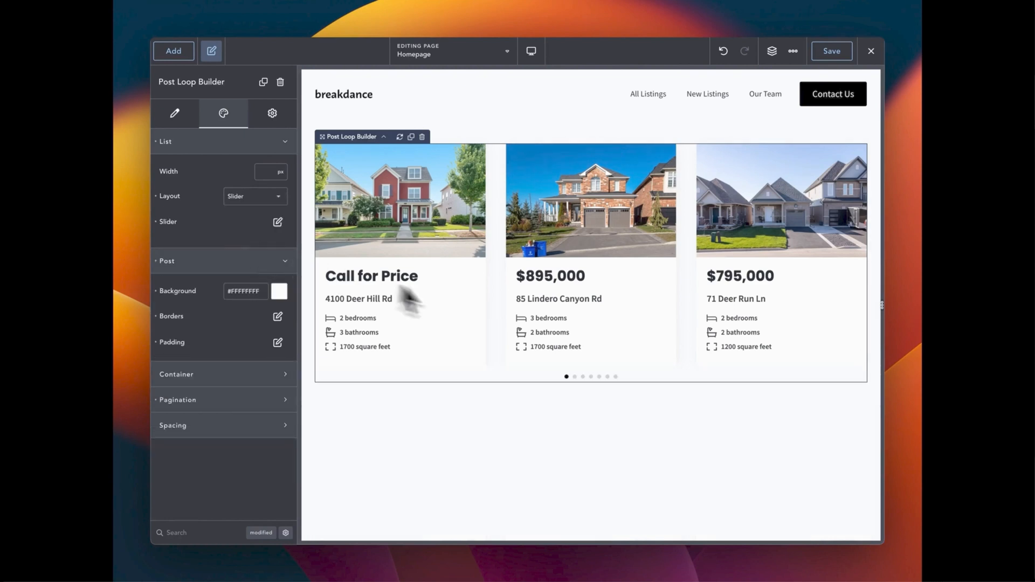
click(574, 377)
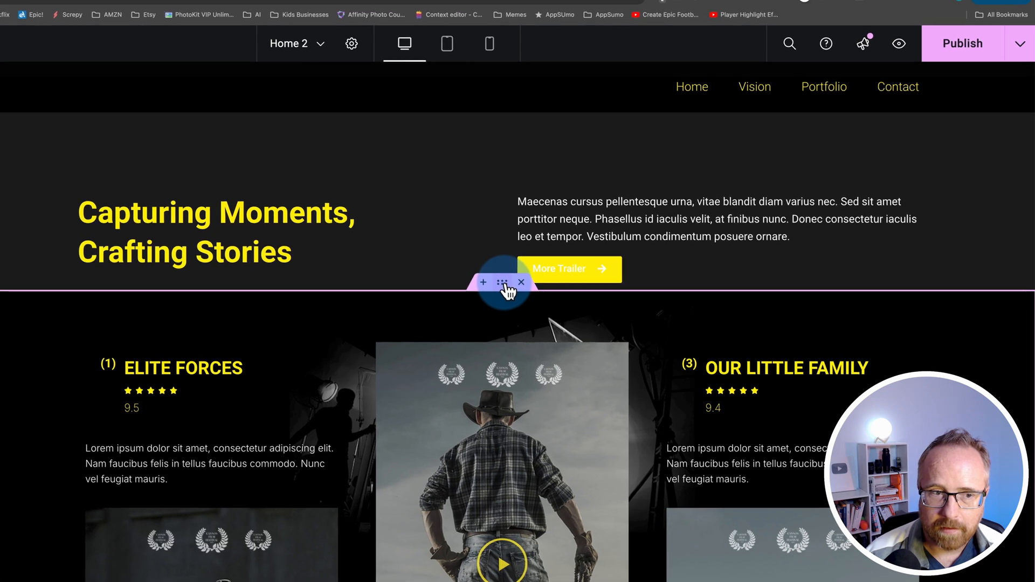
- Give the film showcase container CSS ID 'portfolio' and the Contact container 'contact'
click(503, 282)
text(p)
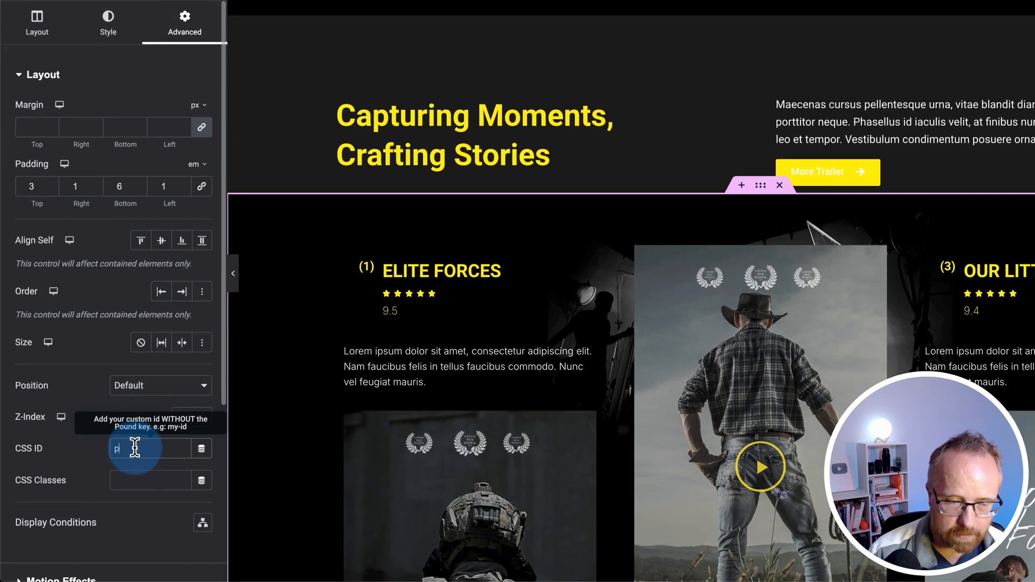
text(ortfolio)
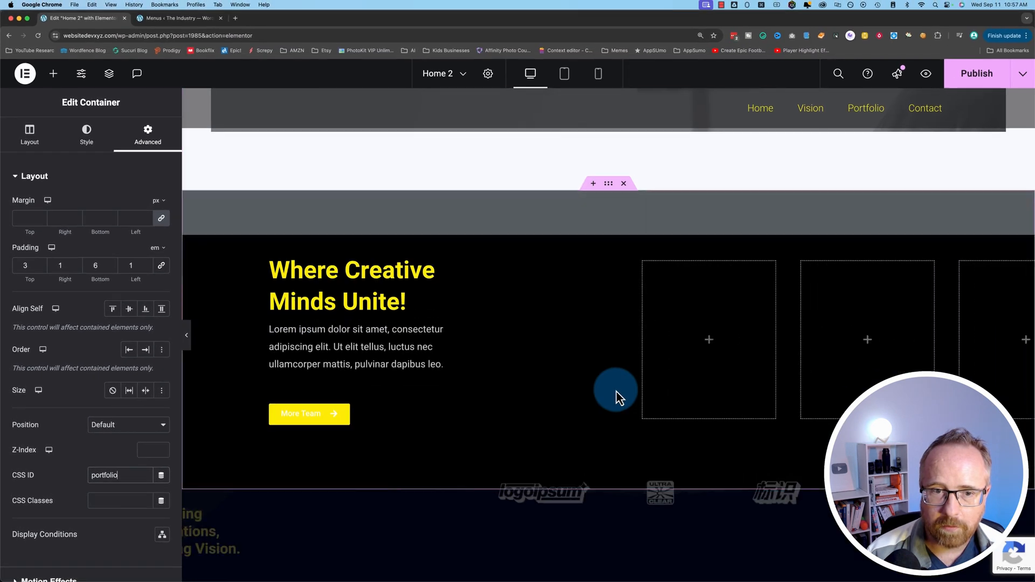
scroll(down, 3)
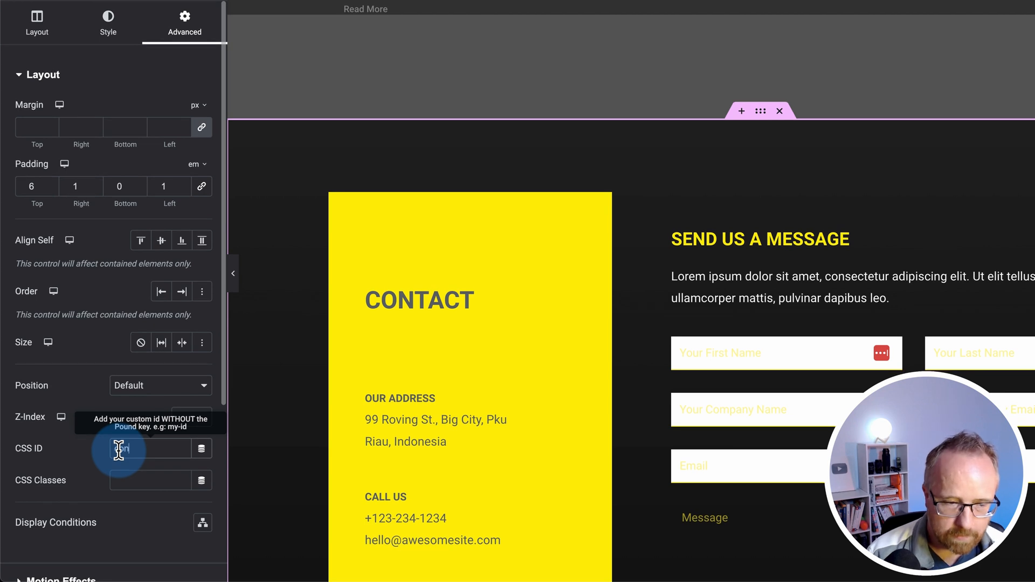
text(contact)
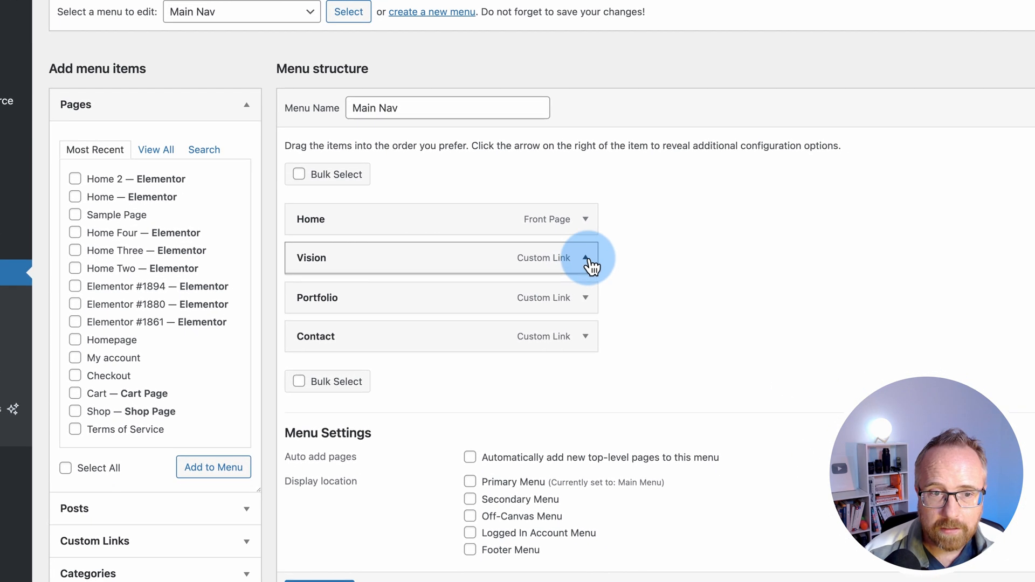
- Replace the Vision link's URL with #vision, then expand the Contact link's settings
click(583, 258)
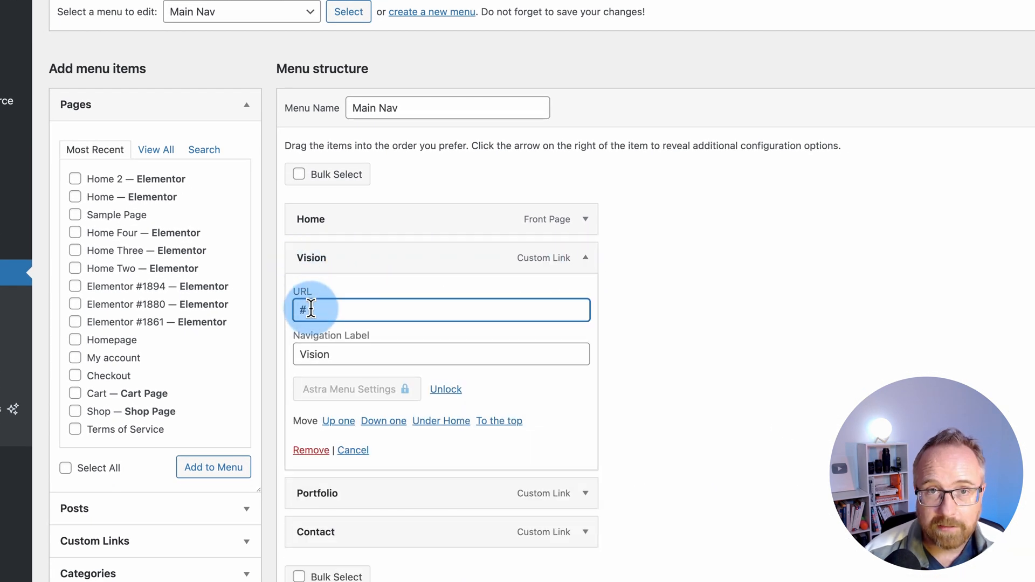
key(Backspace)
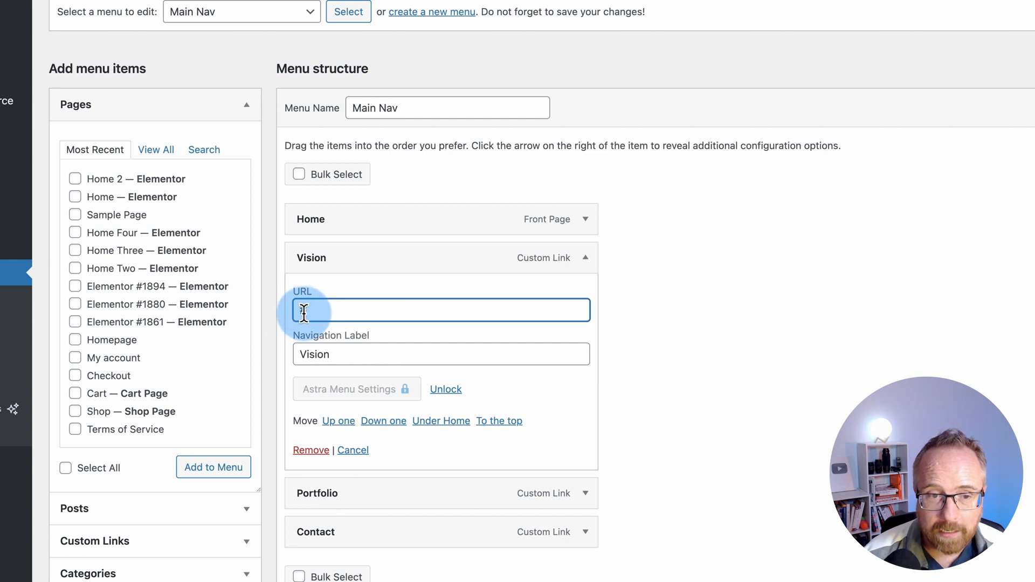
text(#vision)
text(#portfolio)
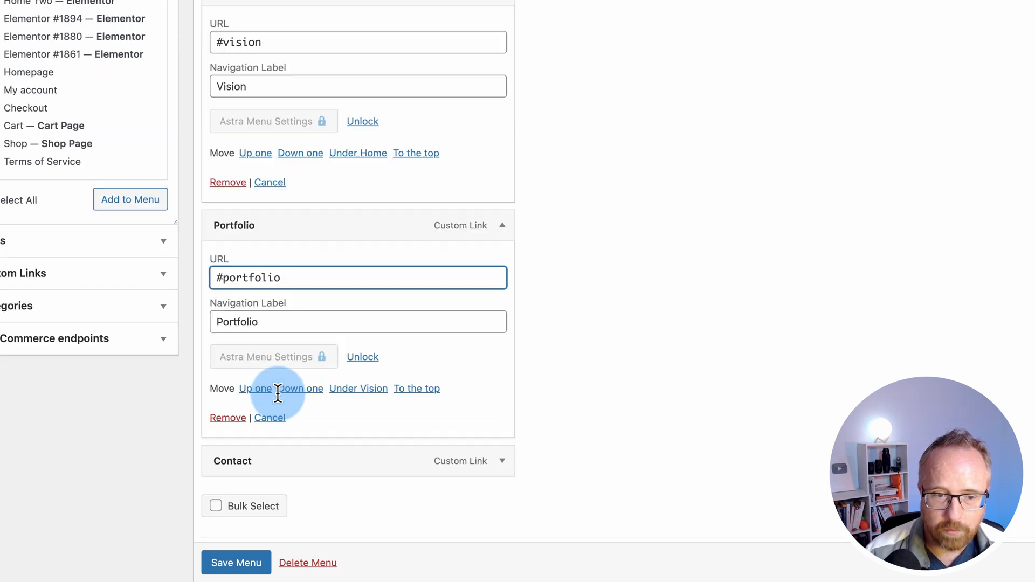
scroll(down, 3)
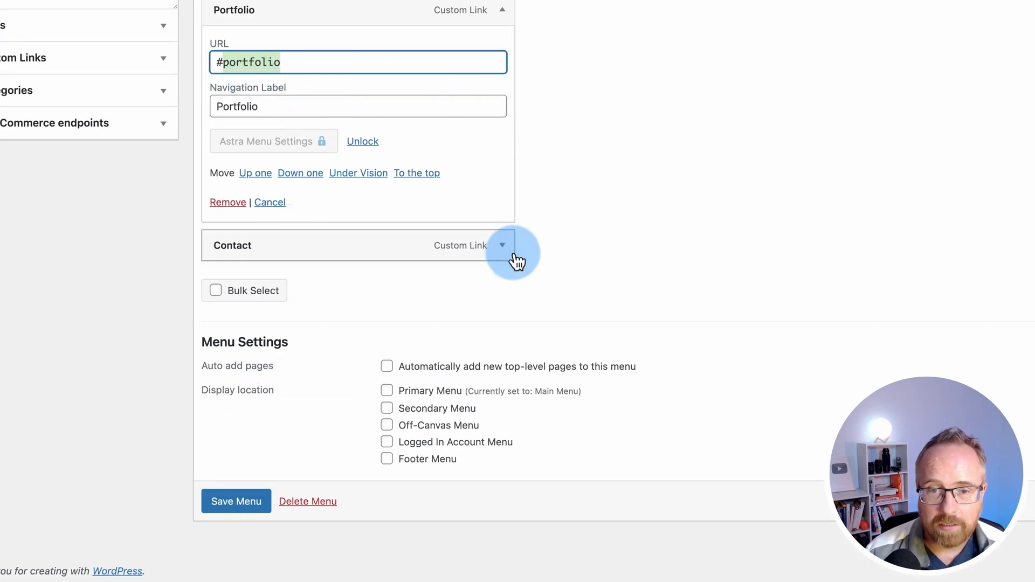
click(501, 245)
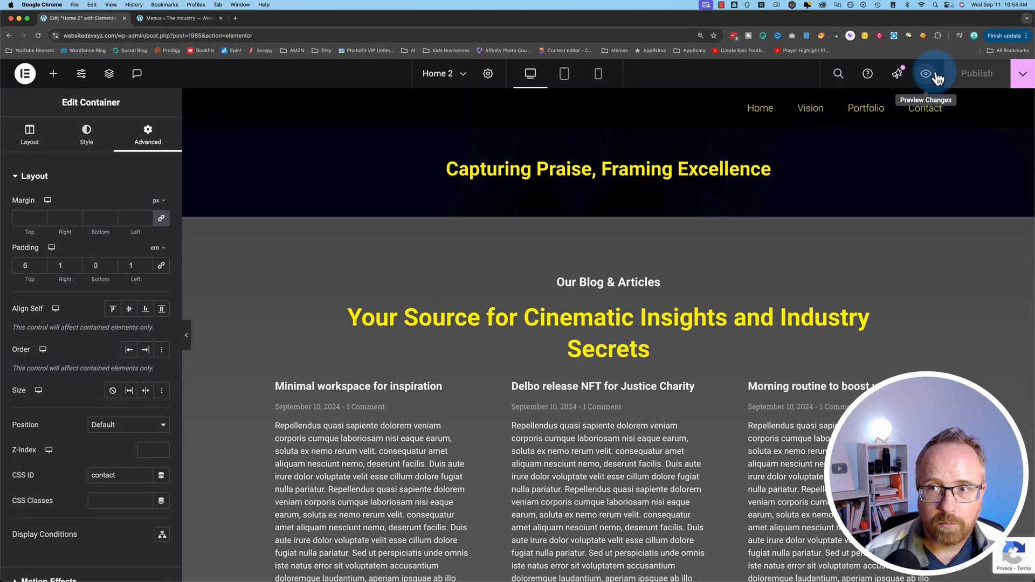
- Preview Home 2, test the Vision and Contact menu jumps, then return to editing
click(925, 74)
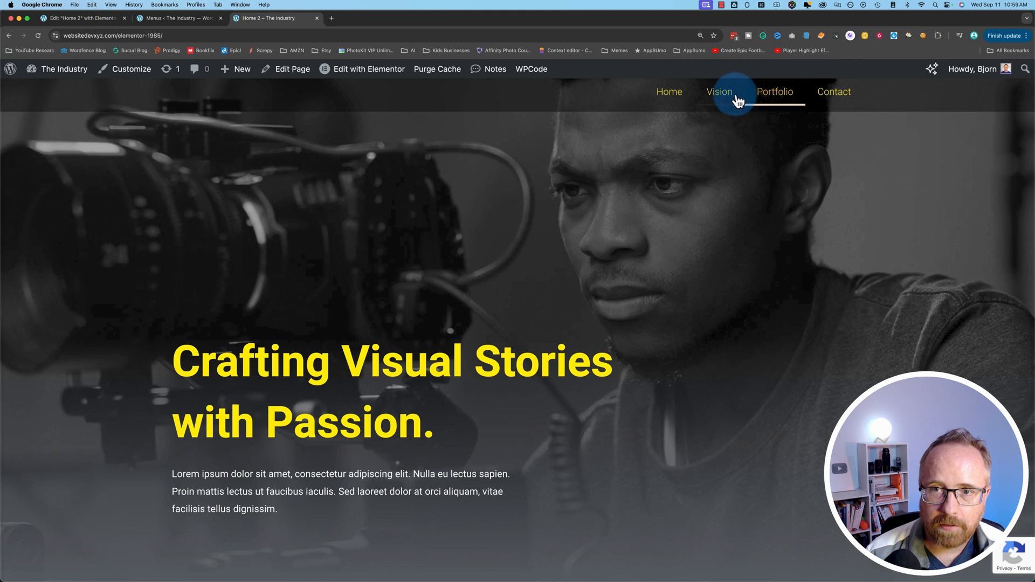
click(719, 92)
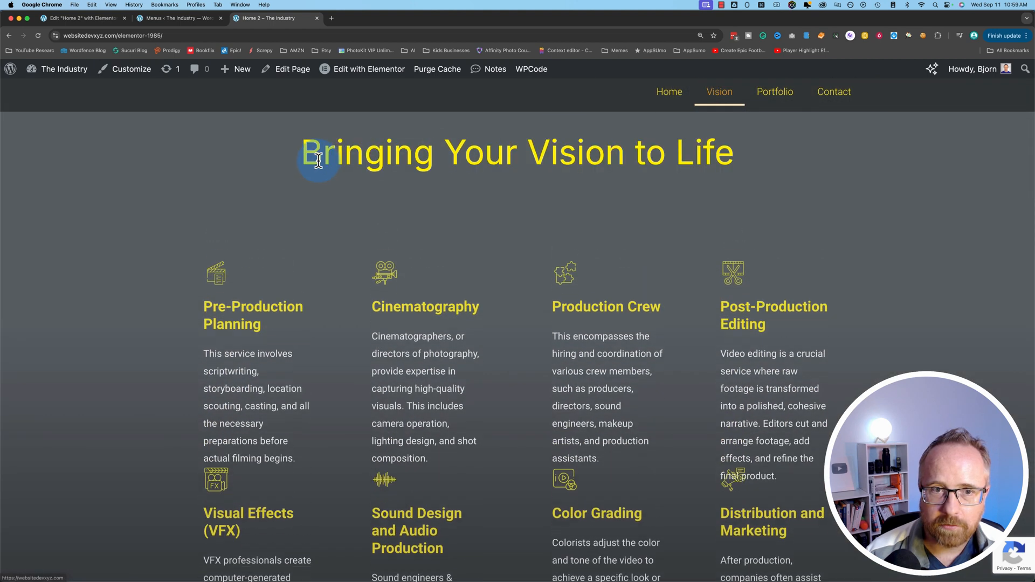
scroll(down, 3)
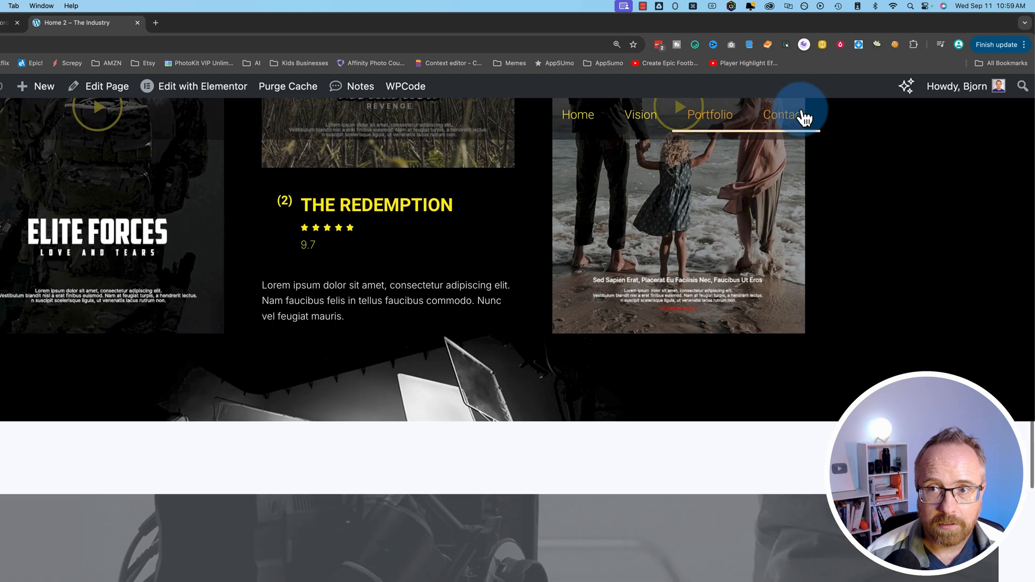
click(782, 115)
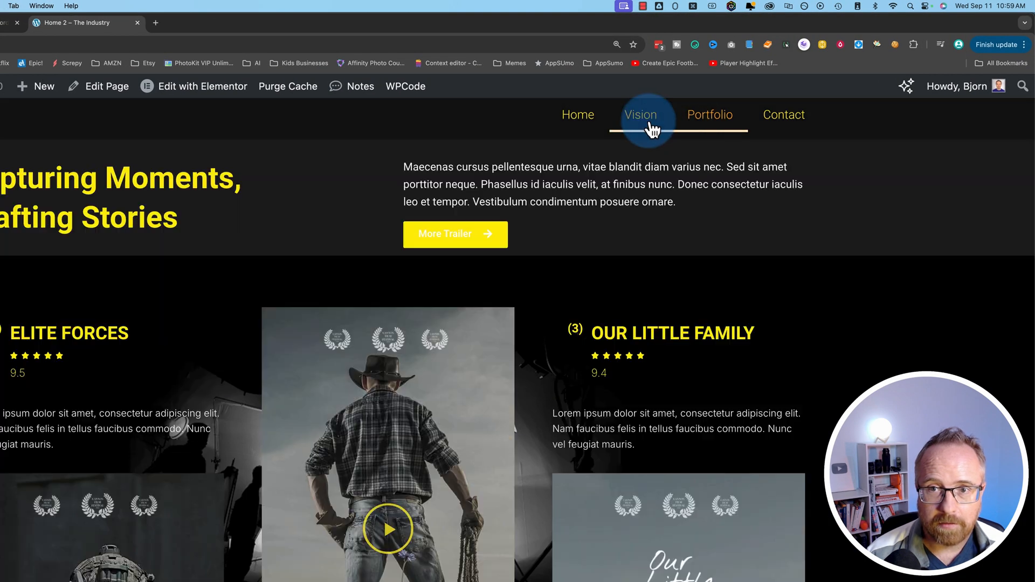
scroll(down, 3)
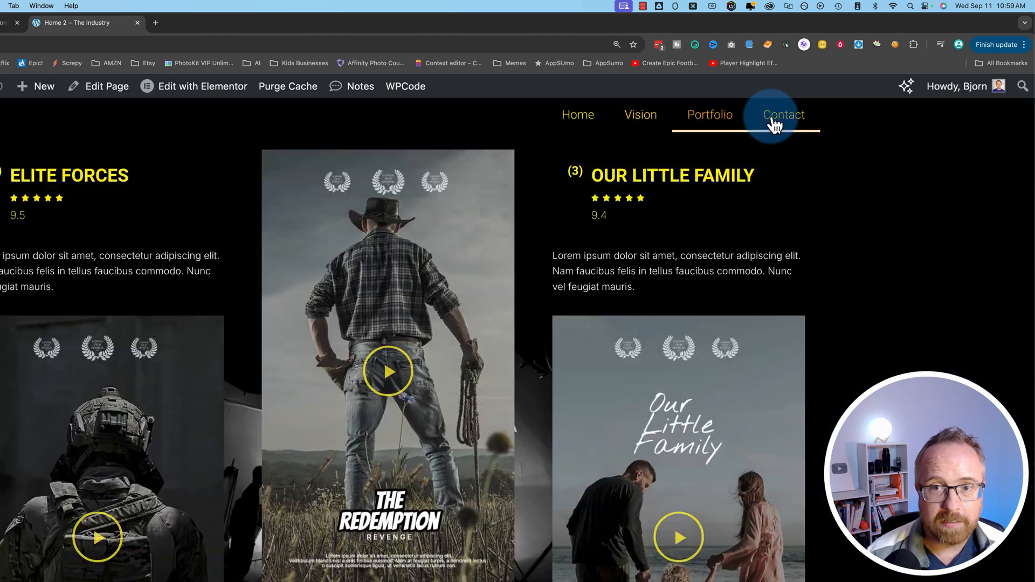
mouse_move(658, 126)
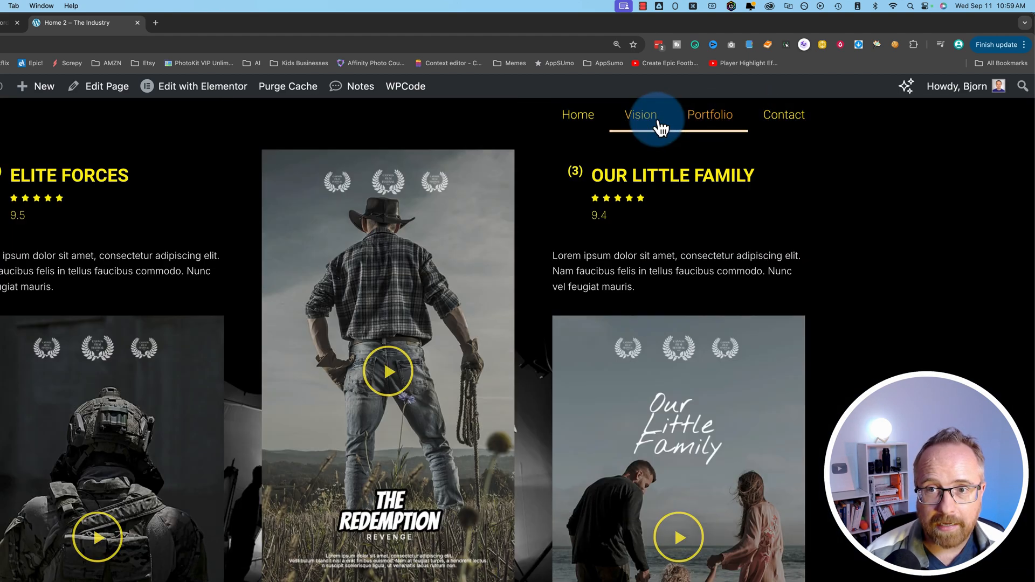
click(641, 114)
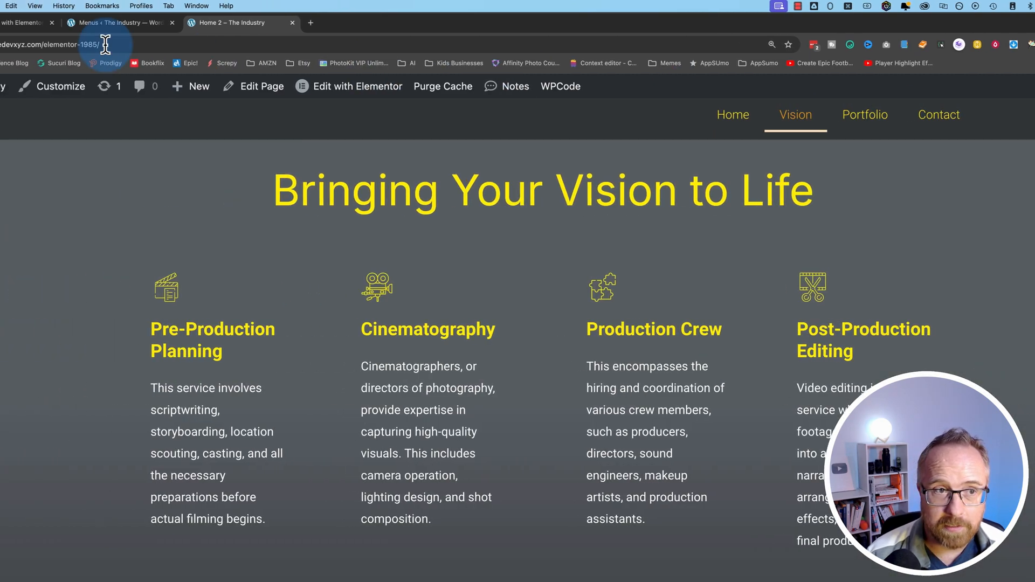
click(356, 86)
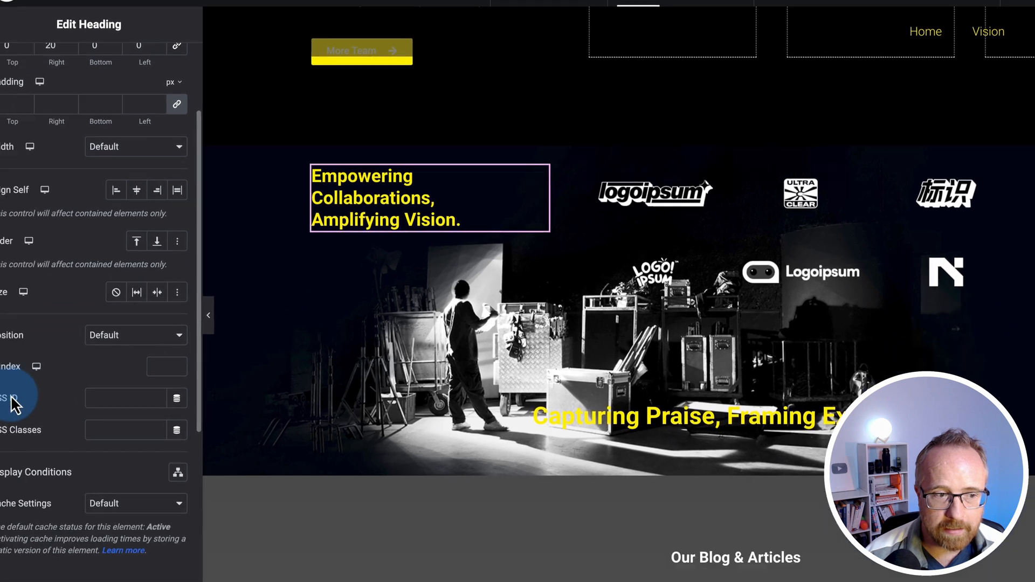
scroll(down, 3)
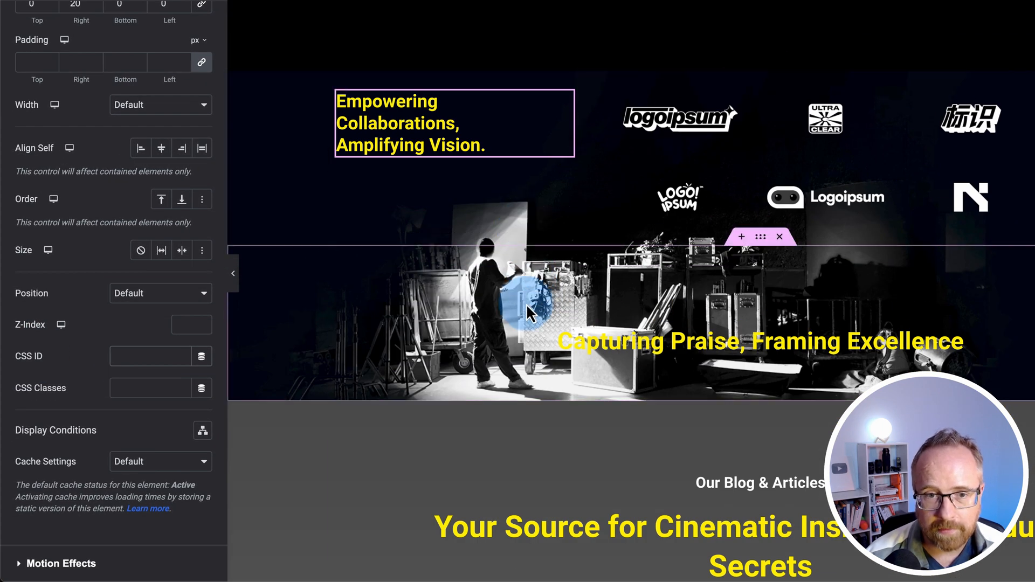
scroll(down, 3)
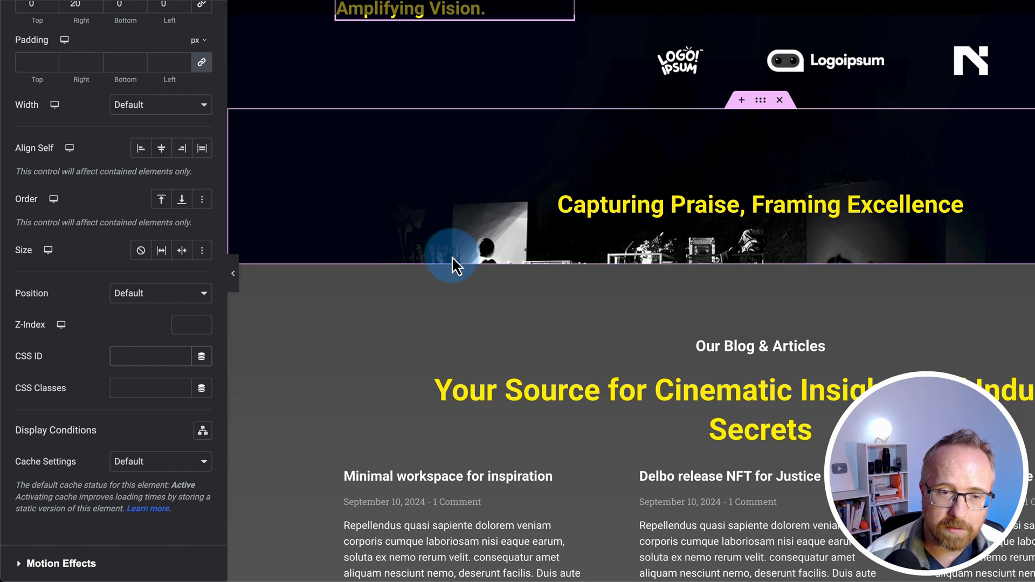
mouse_move(495, 238)
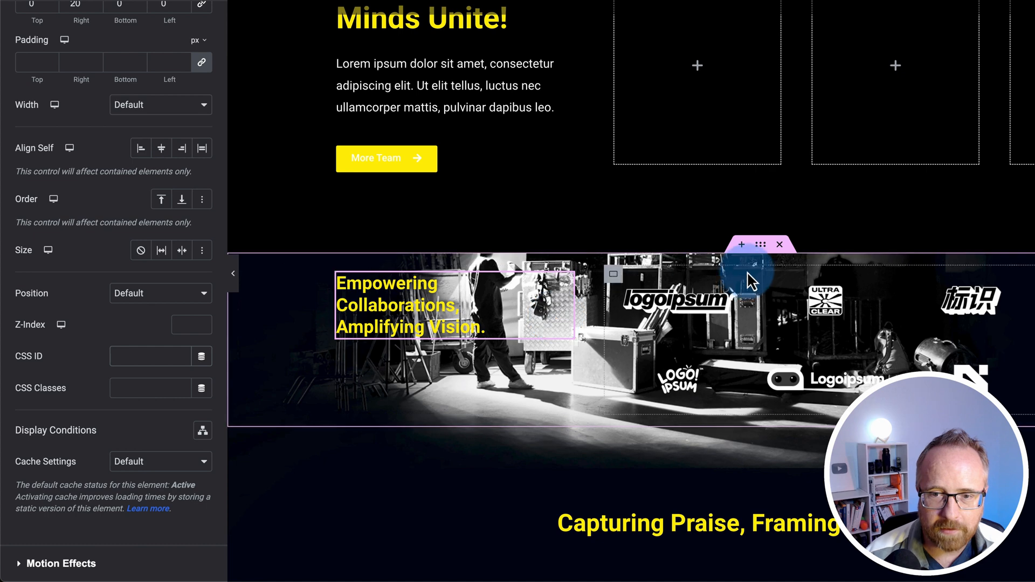
scroll(down, 3)
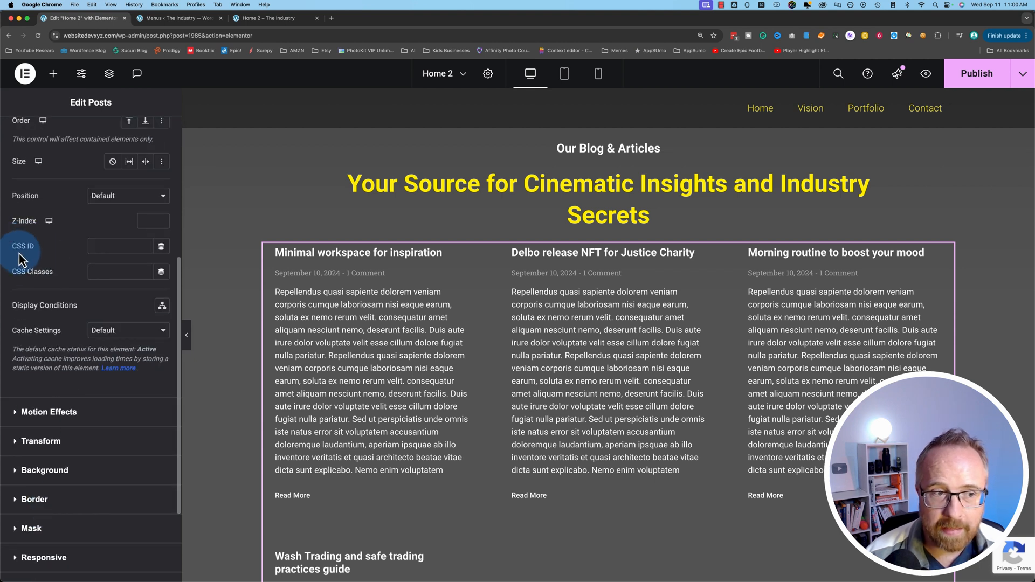
mouse_move(768, 132)
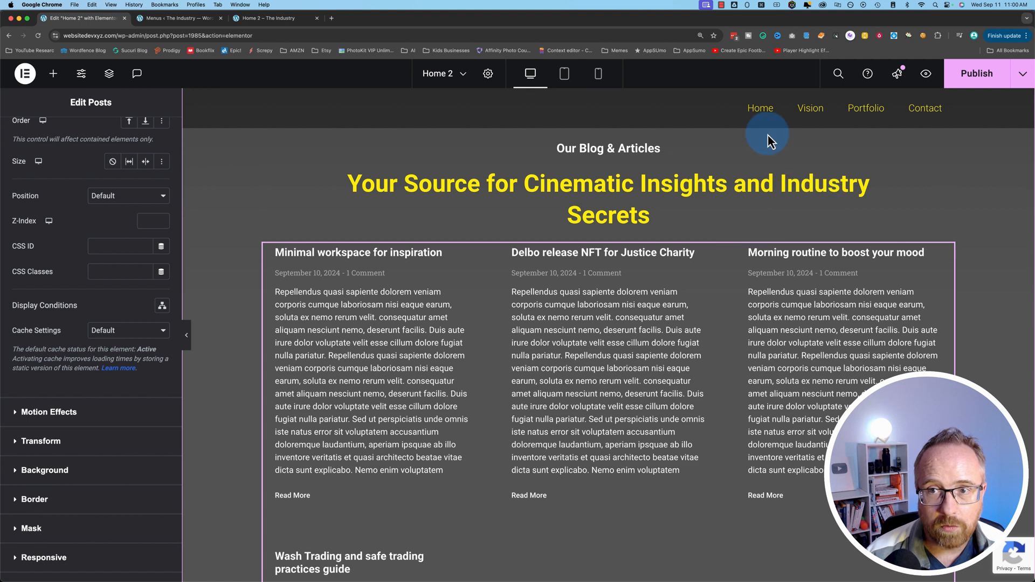
mouse_move(726, 348)
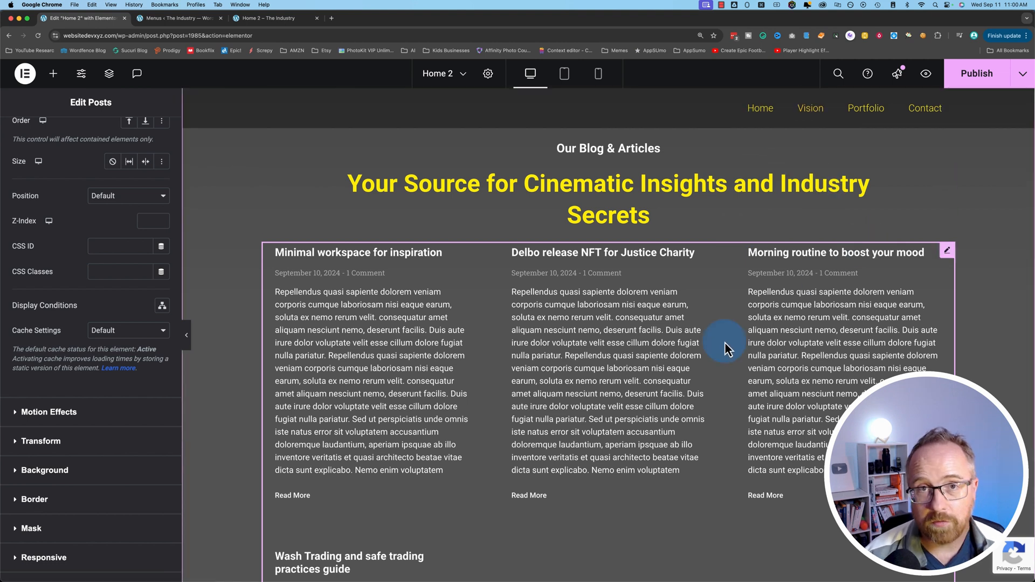
mouse_move(638, 286)
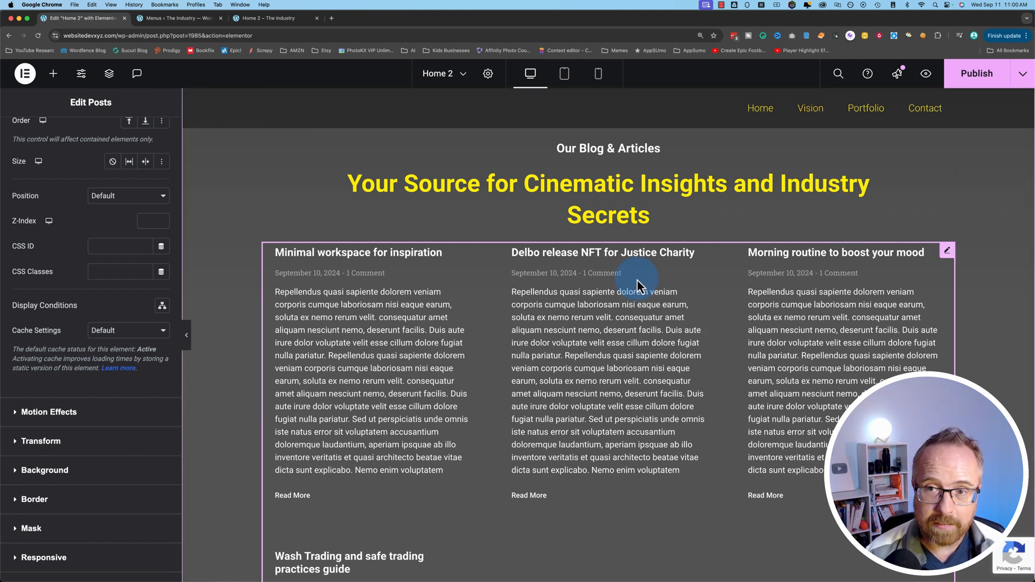